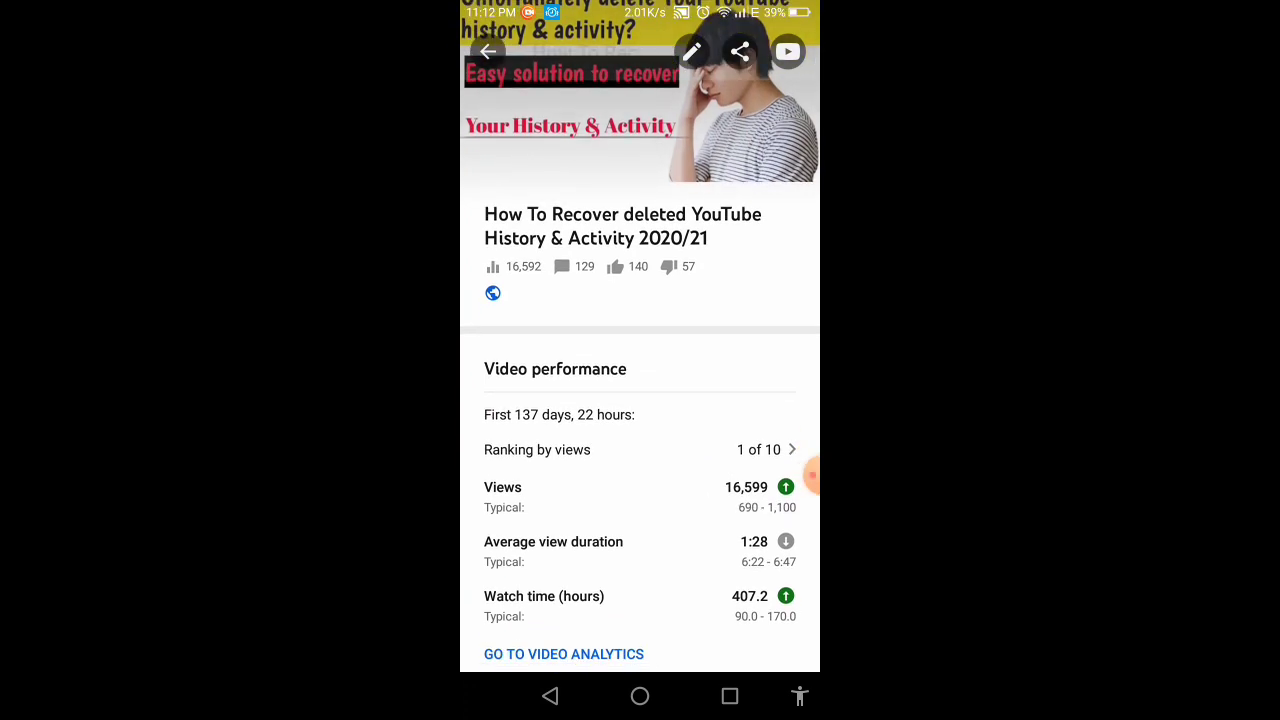
Scroll to the Comments section of the video and show all comments.
{"action": "scroll", "scroll_direction": "down", "scroll_amount": 3}
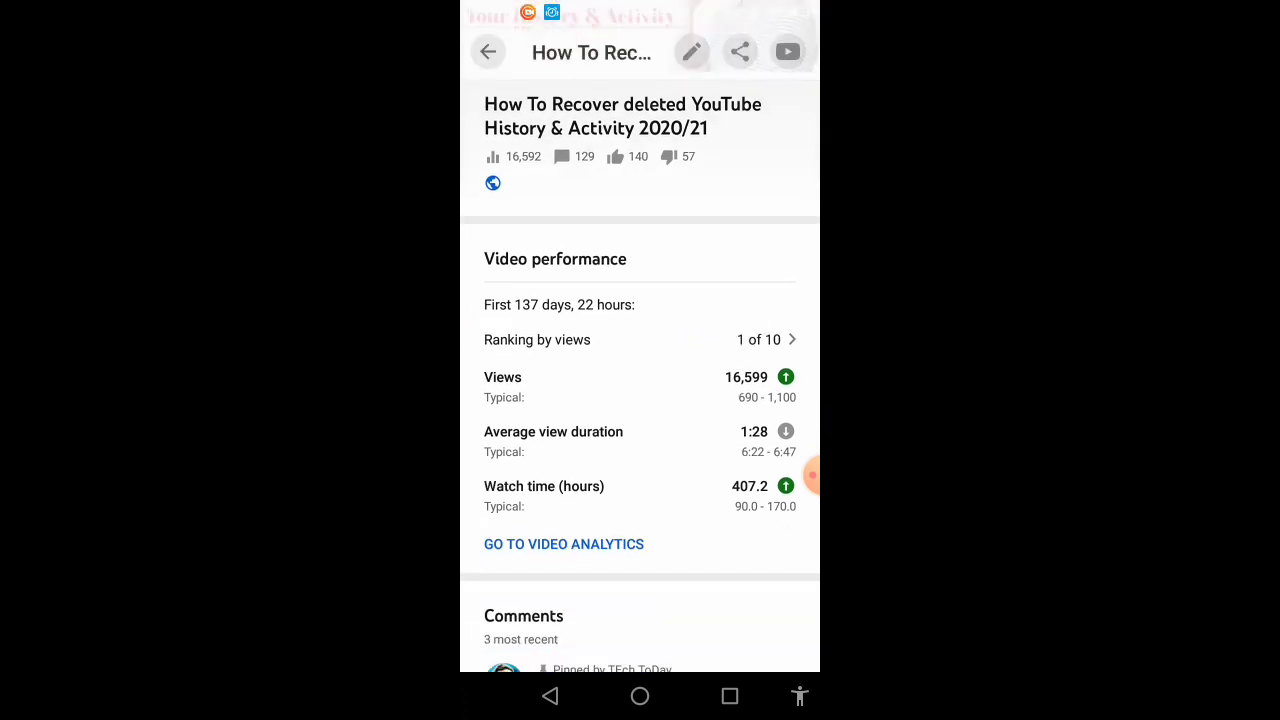
{"action": "scroll", "scroll_direction": "down", "scroll_amount": 3}
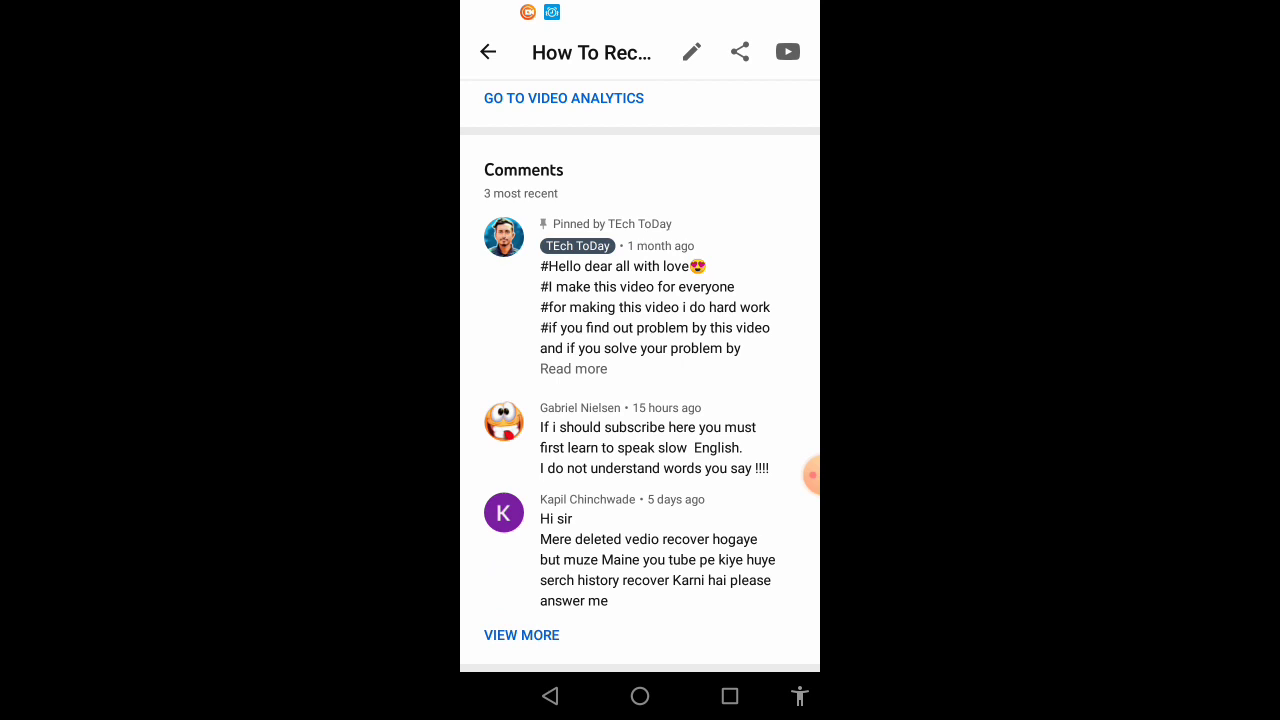
{"action": "left_click", "coordinate": [521, 635]}
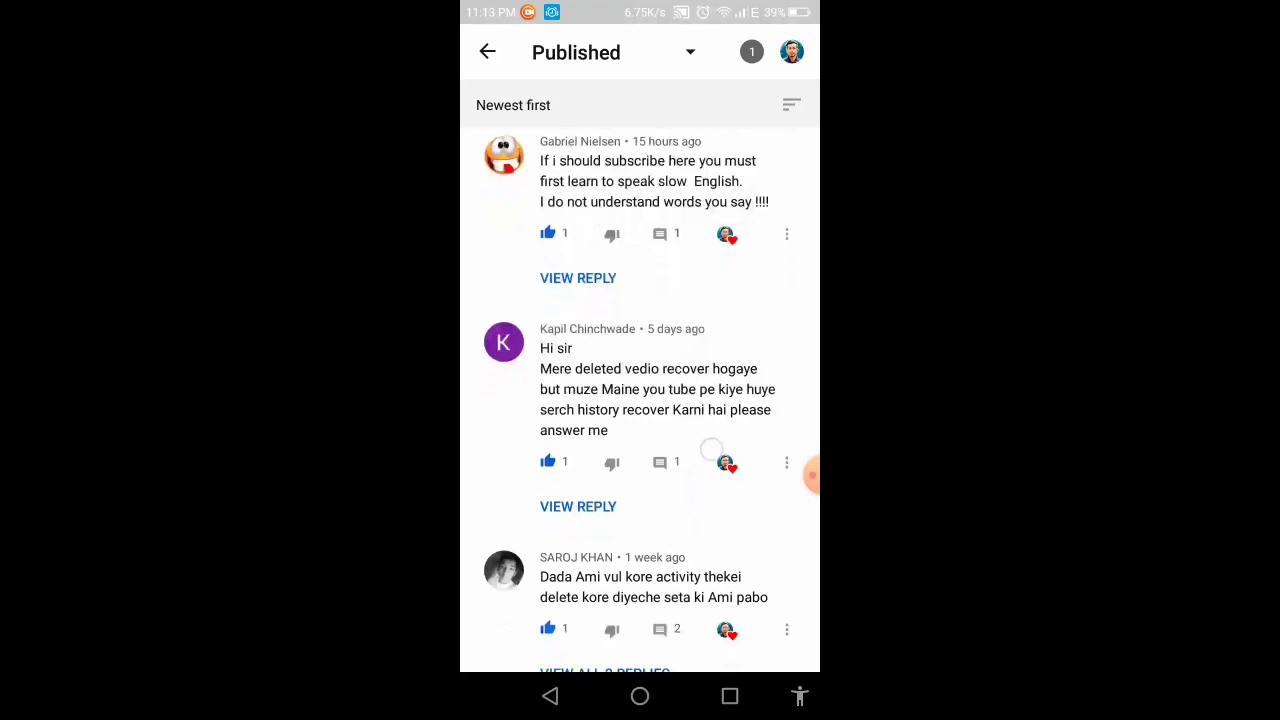
Scroll through the video's Published comments list.
{"action": "scroll", "scroll_direction": "down", "scroll_amount": 3}
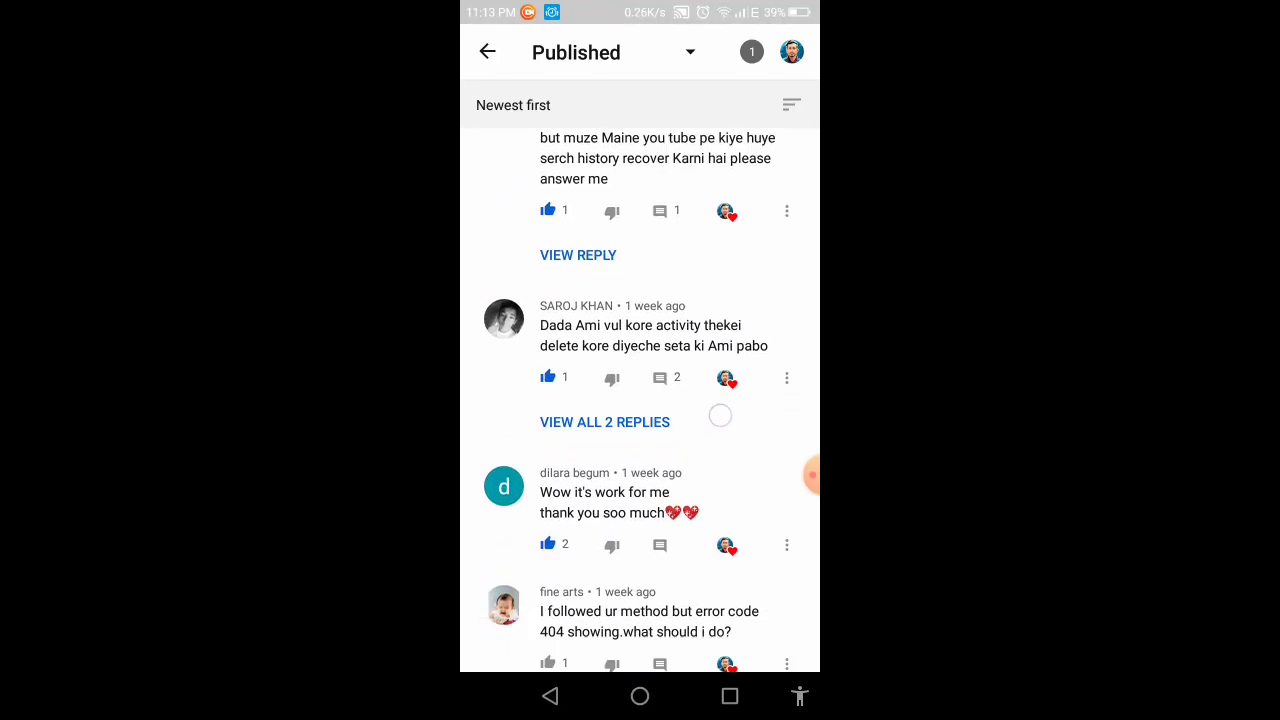
{"action": "scroll", "scroll_direction": "down", "scroll_amount": 3}
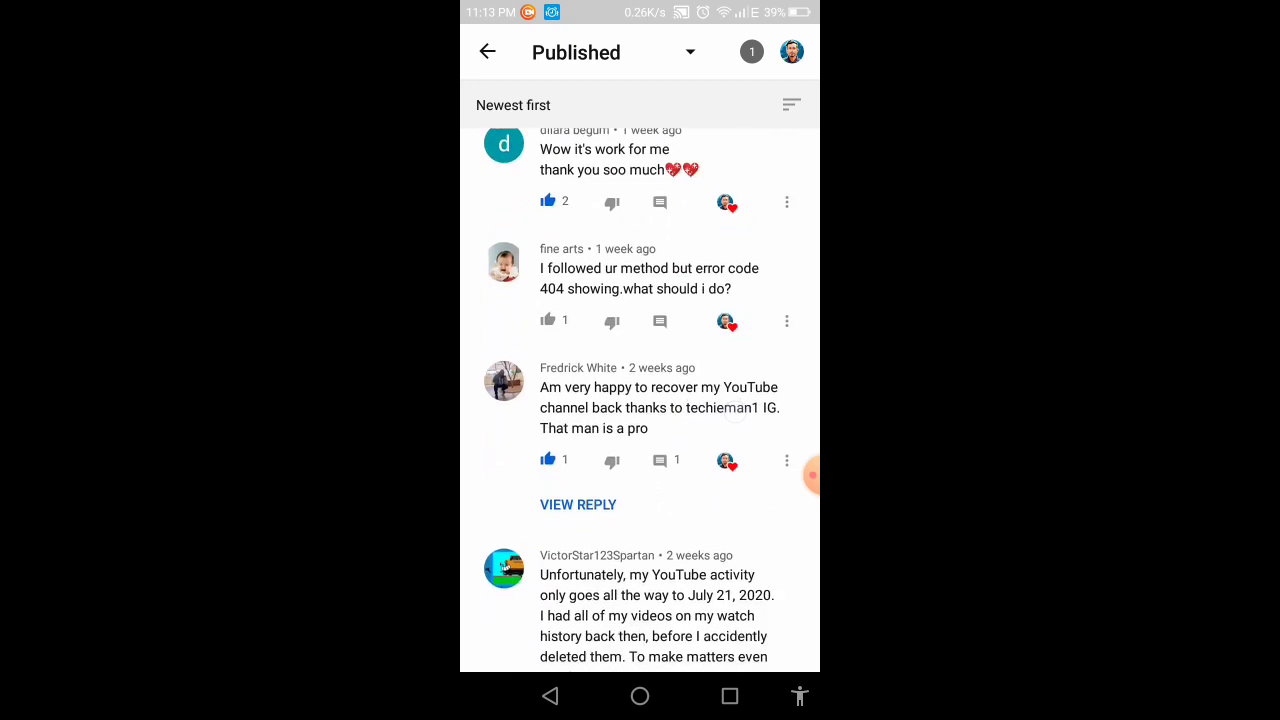
{"action": "scroll", "scroll_direction": "down", "scroll_amount": 3}
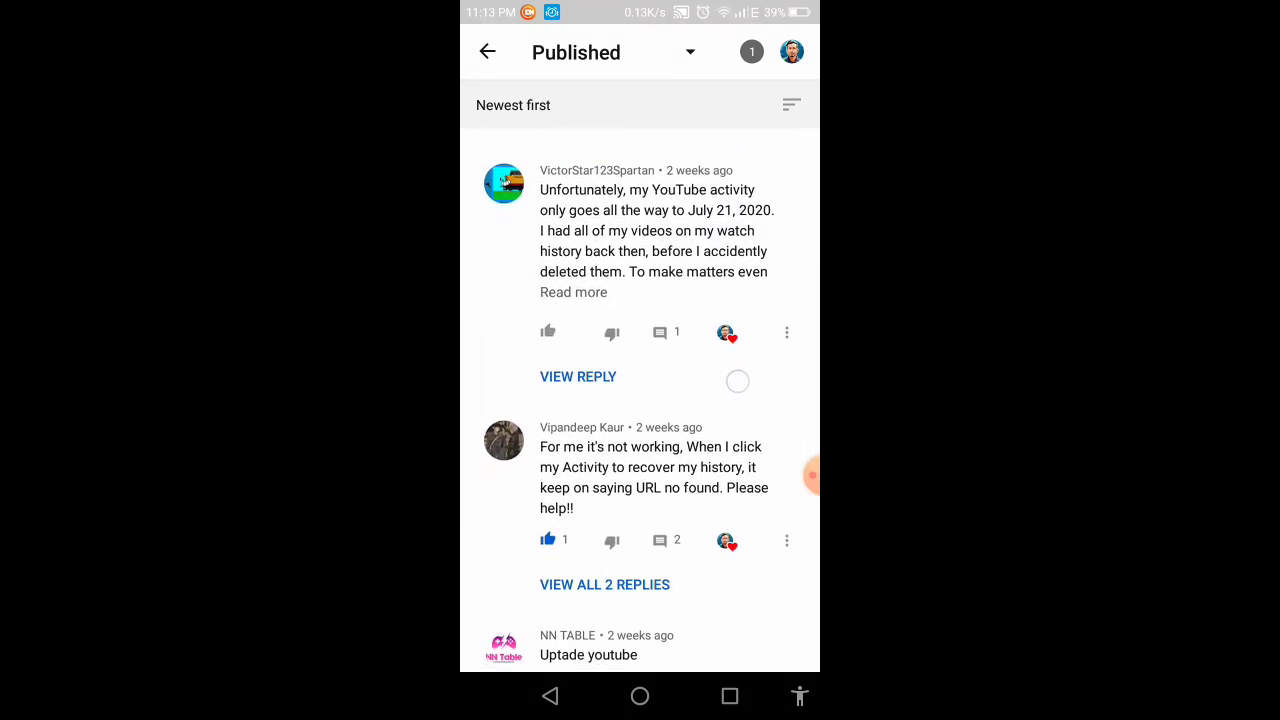
{"action": "scroll", "scroll_direction": "down", "scroll_amount": 3}
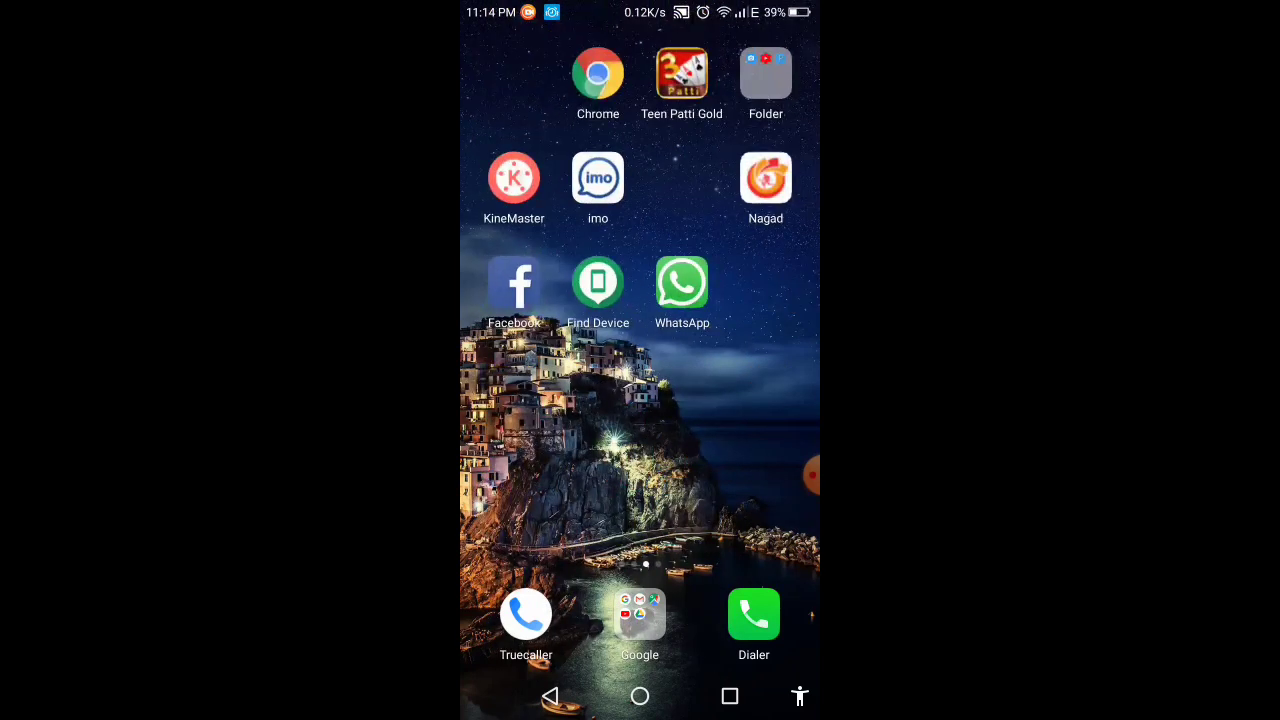
Launch Chrome and search Google using the 'google my activity' suggestion.
{"action": "left_click", "coordinate": [597, 70]}
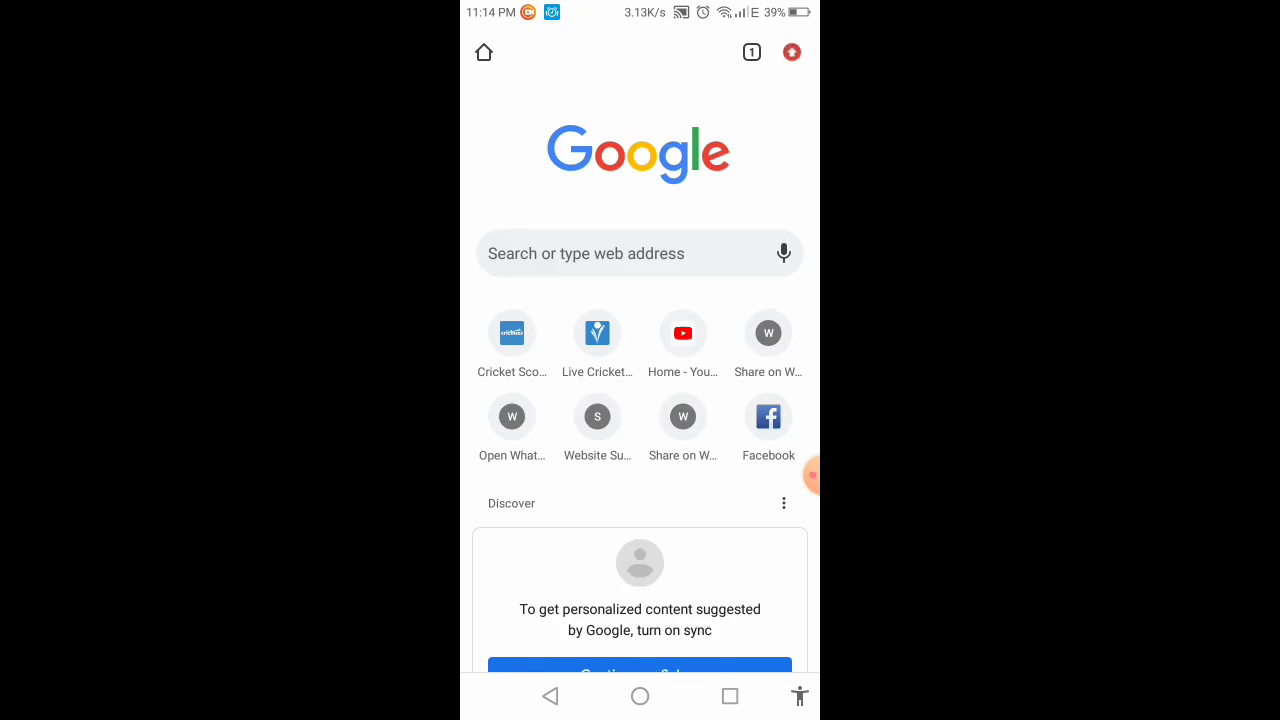
{"action": "left_click", "coordinate": [639, 253]}
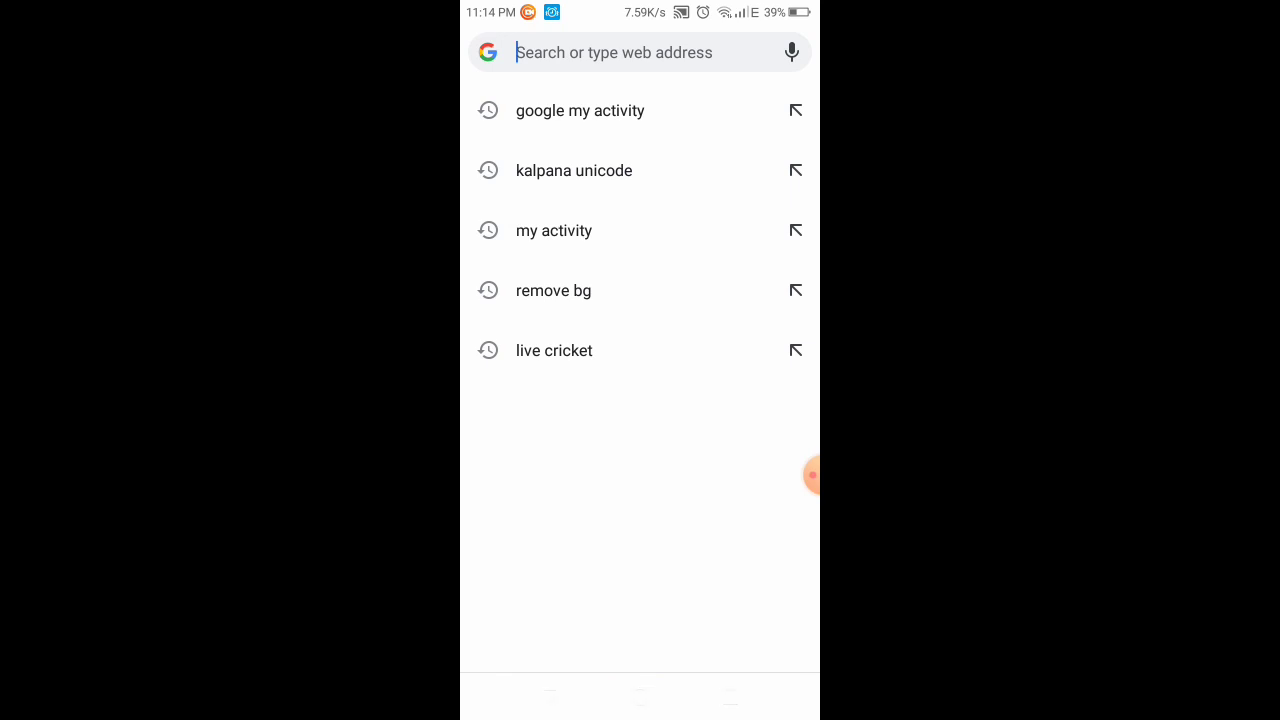
{"action": "left_click", "coordinate": [640, 52]}
{"action": "type", "text": "google my activity"}
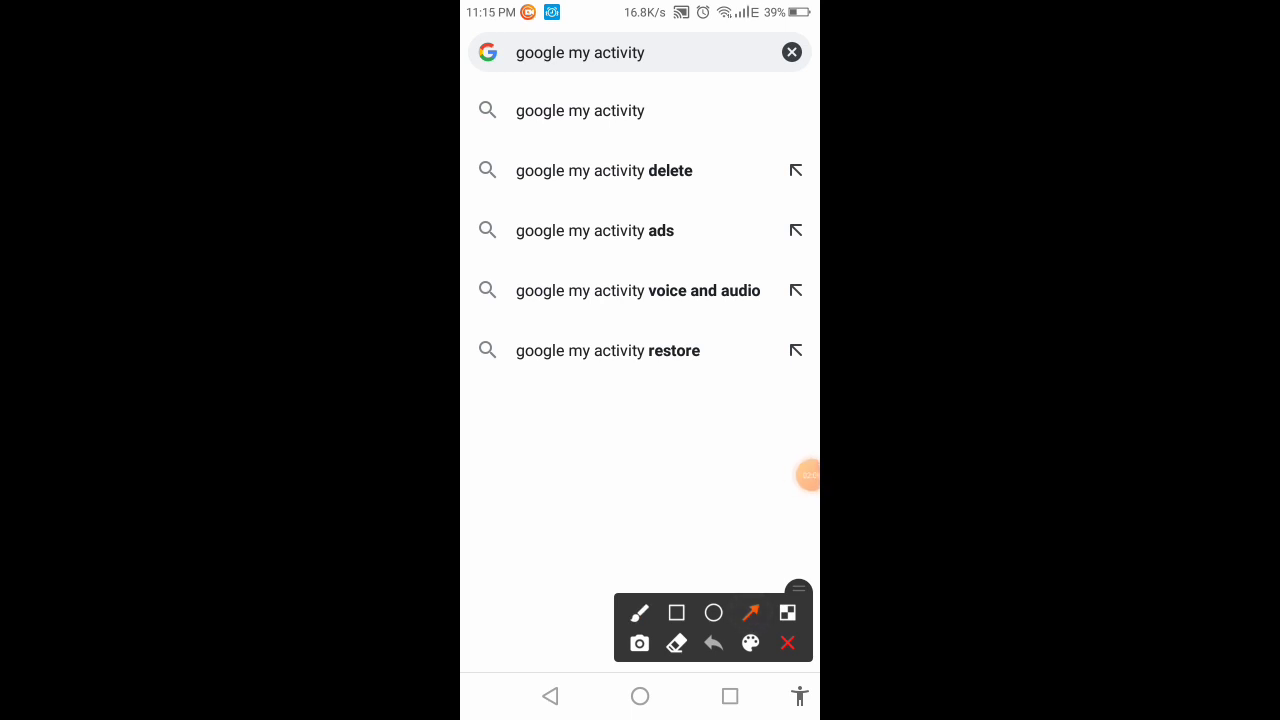
{"action": "left_click", "coordinate": [750, 613]}
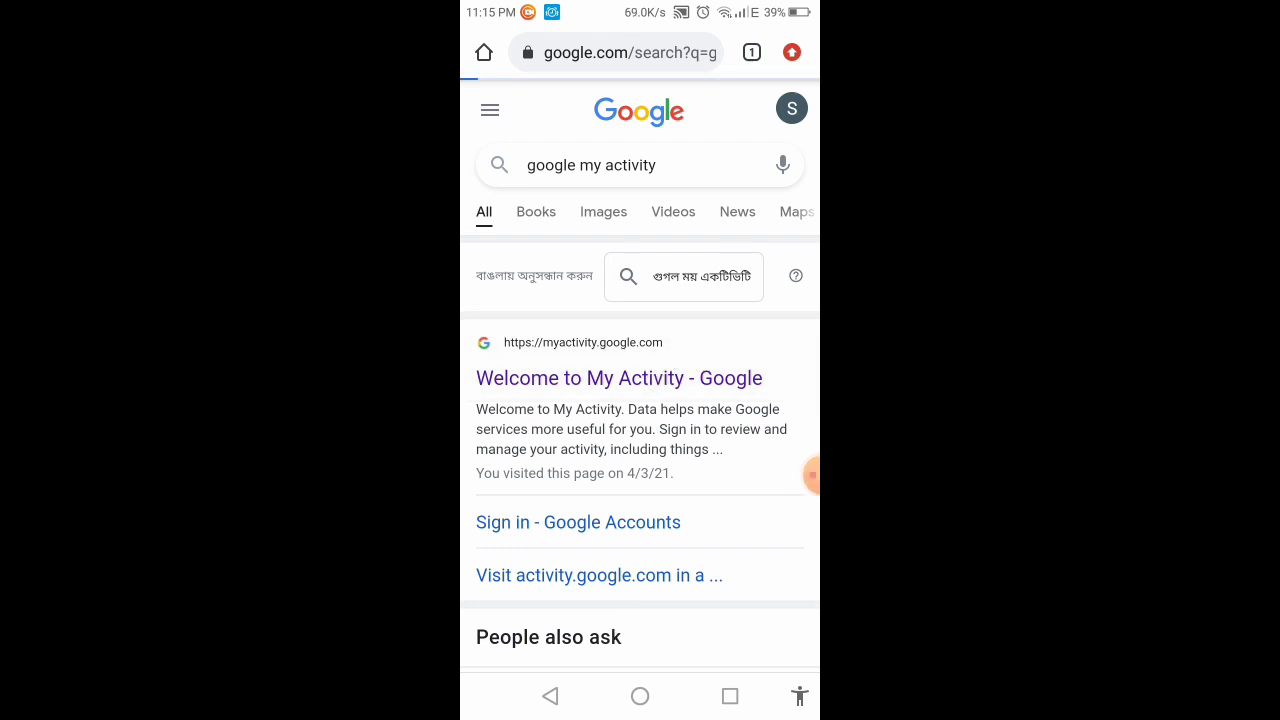
Open the 'Welcome to My Activity - Google' result, scroll, and tap the account avatar.
{"action": "left_click", "coordinate": [618, 378]}
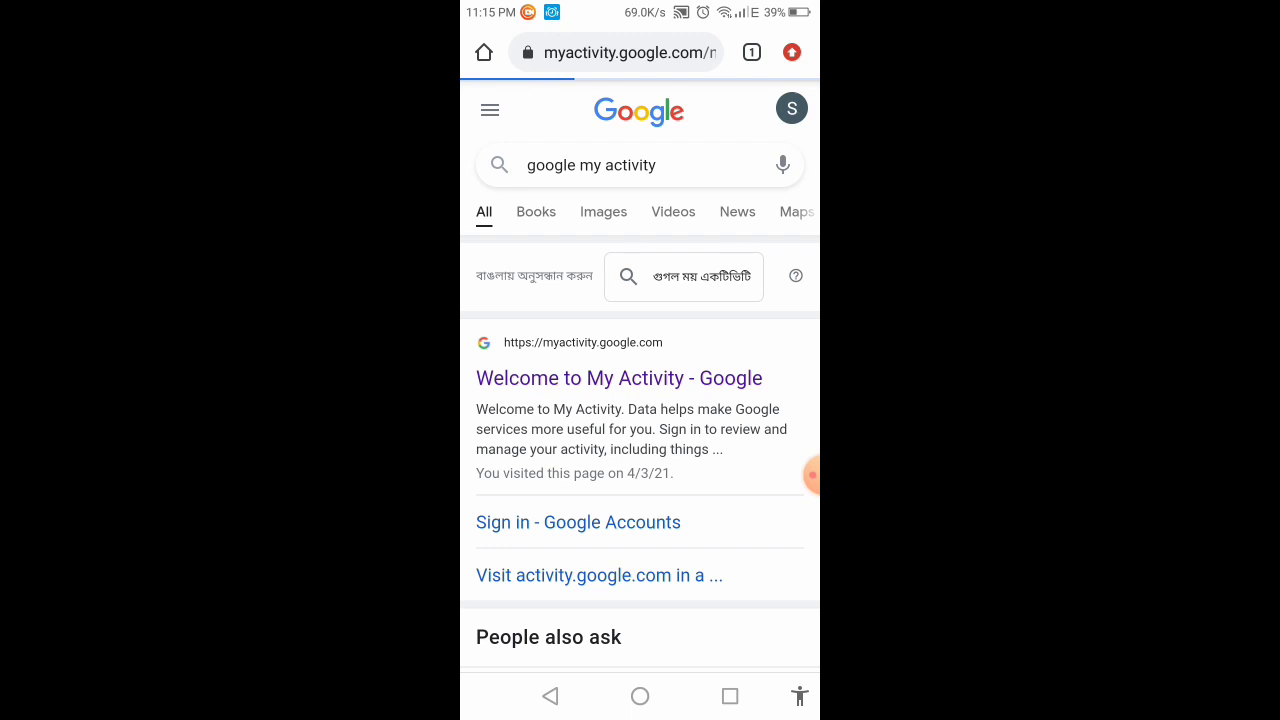
{"action": "left_click", "coordinate": [618, 377]}
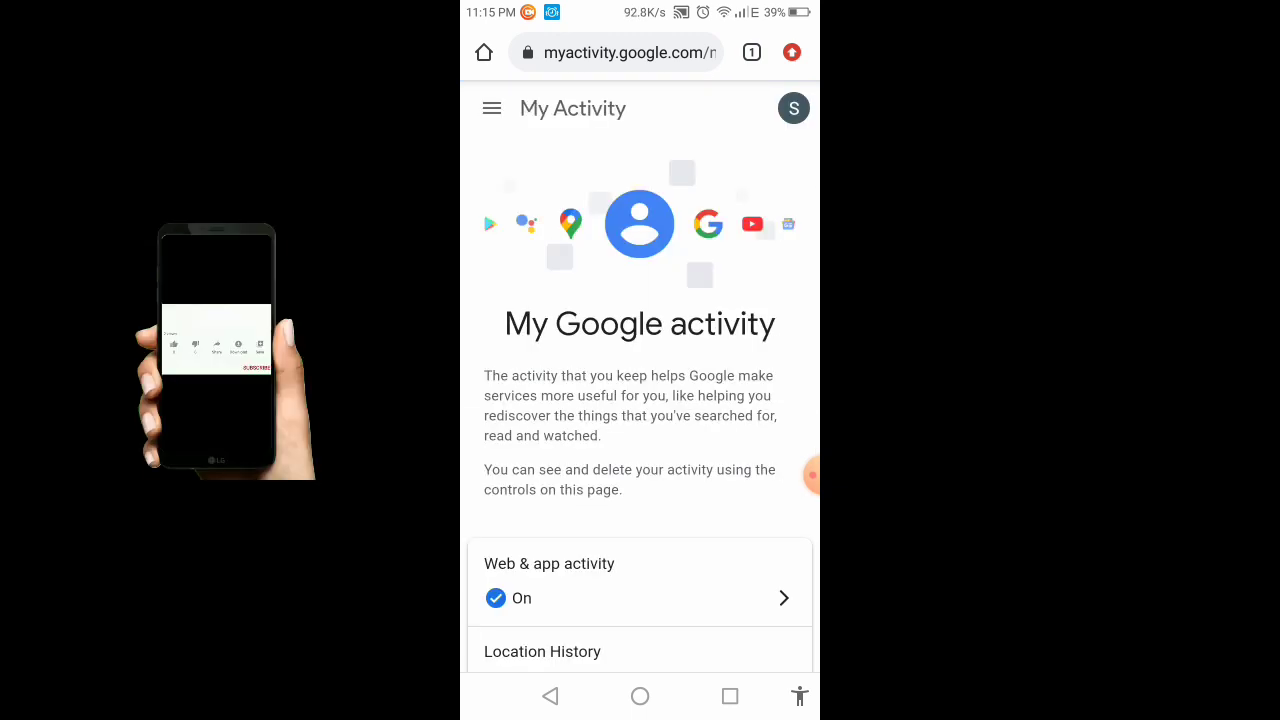
{"action": "scroll", "scroll_direction": "down", "scroll_amount": 3}
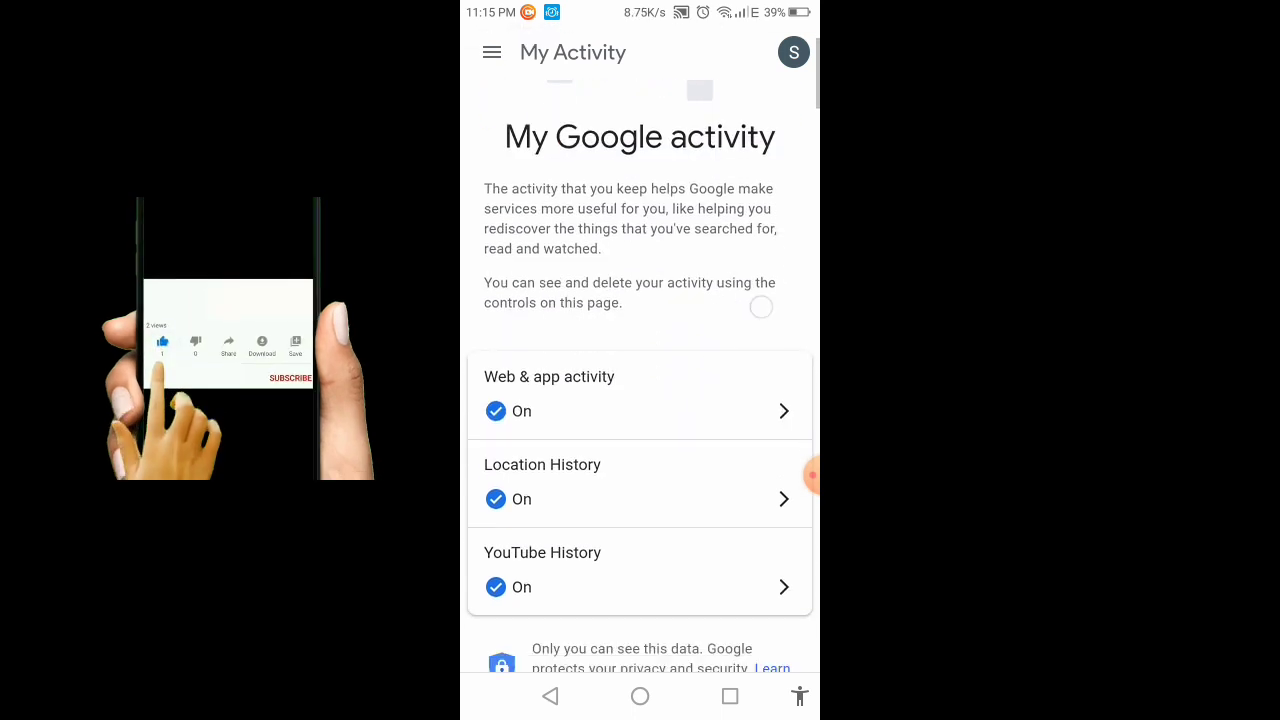
{"action": "scroll", "scroll_direction": "down", "scroll_amount": 3}
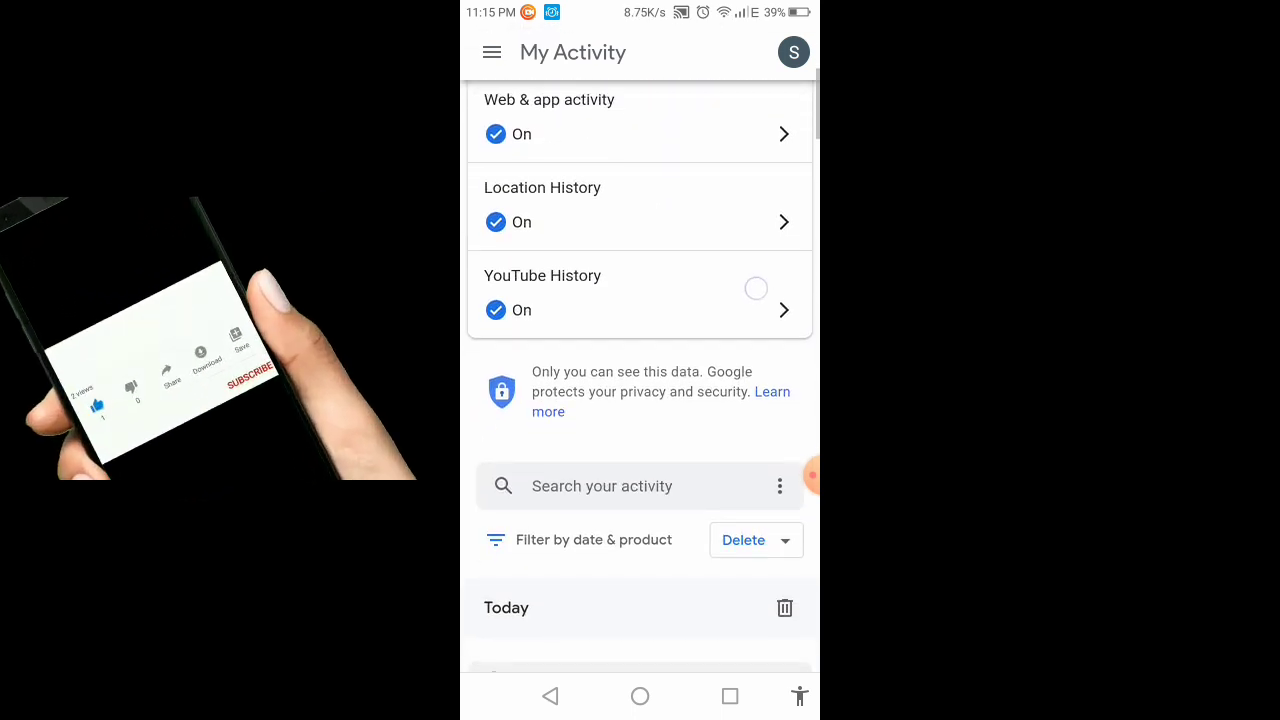
{"action": "scroll", "scroll_direction": "down", "scroll_amount": 3}
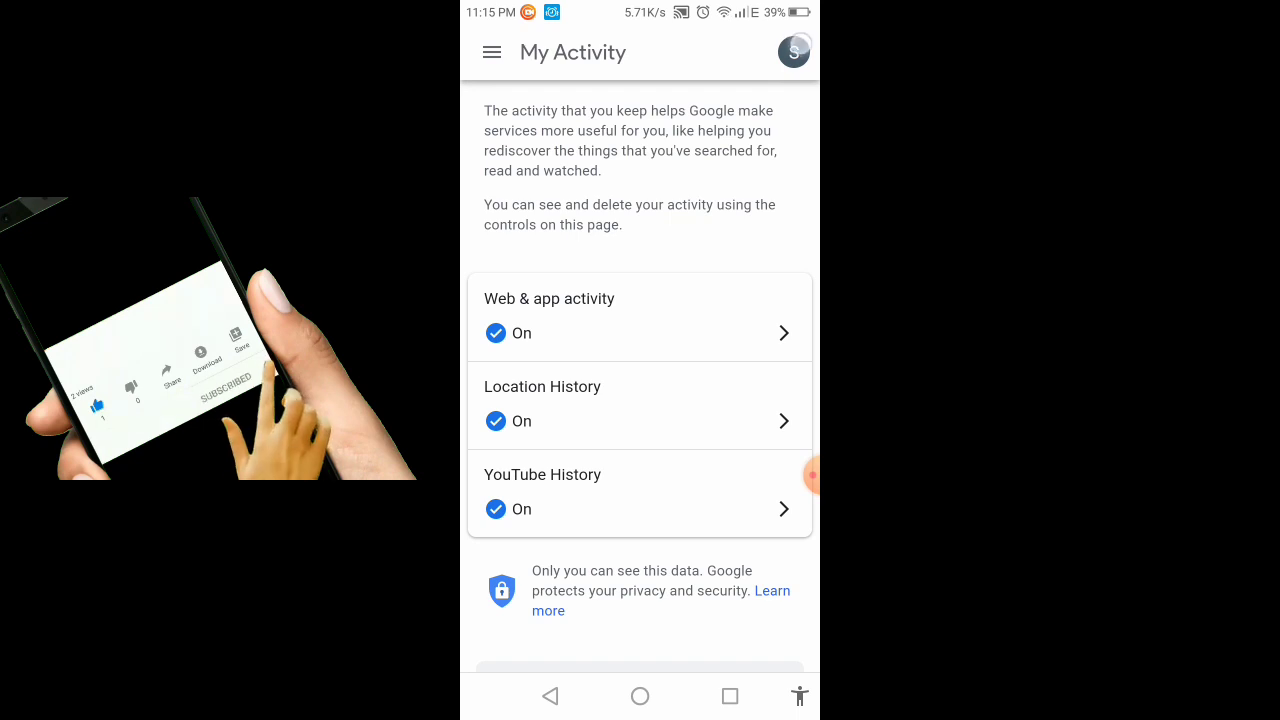
{"action": "left_click", "coordinate": [793, 51]}
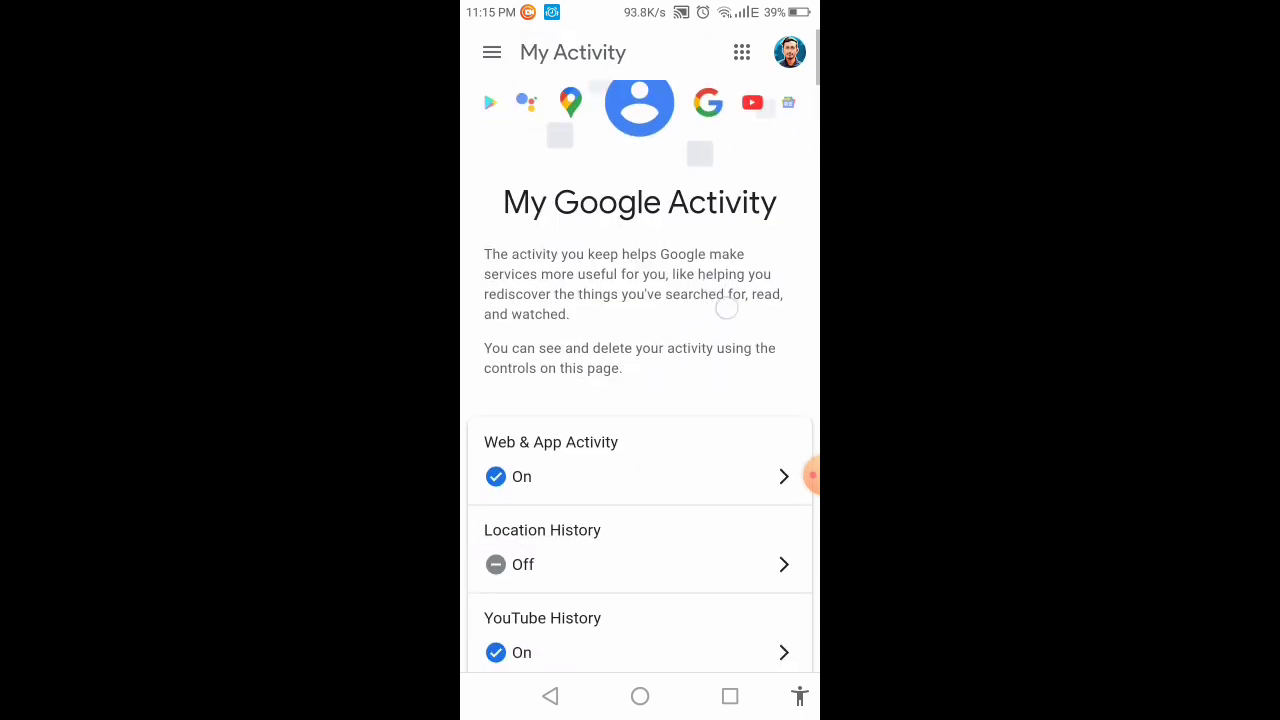
Scroll down to the YouTube History card and open its activity controls.
{"action": "scroll", "scroll_direction": "down", "scroll_amount": 3}
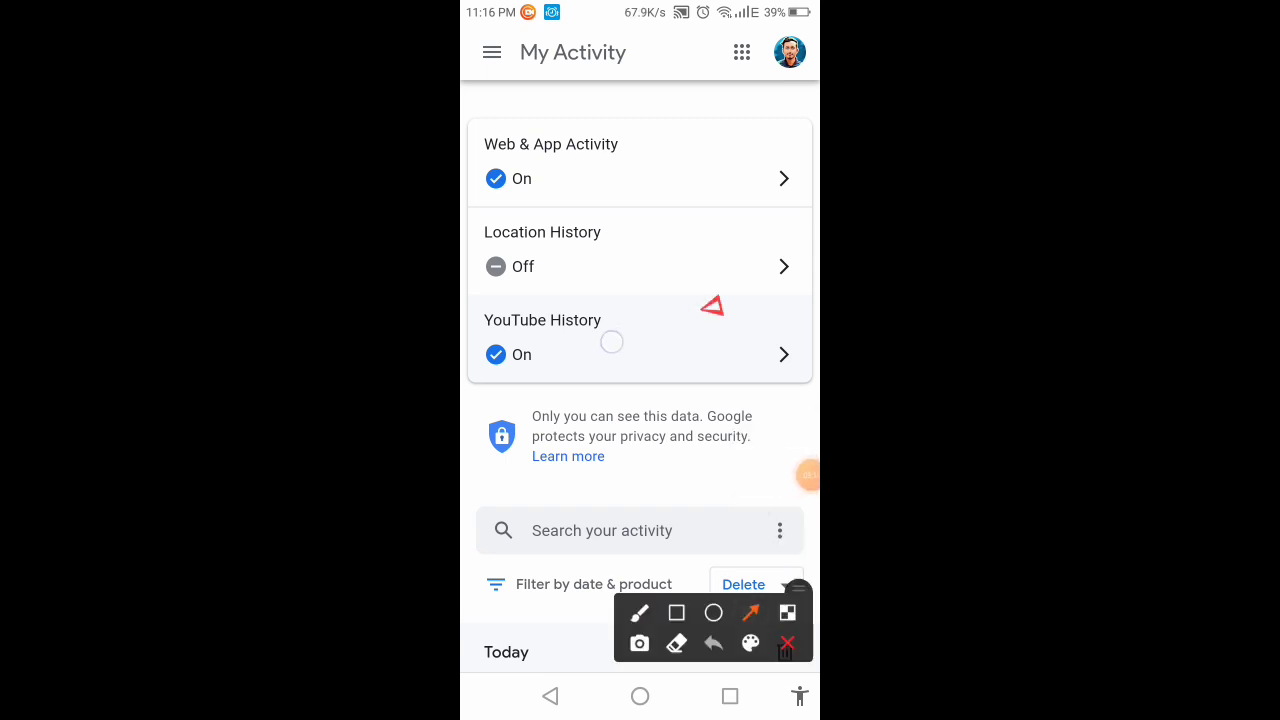
{"action": "left_click_drag", "start_coordinate": [725, 303], "coordinate": [608, 343]}
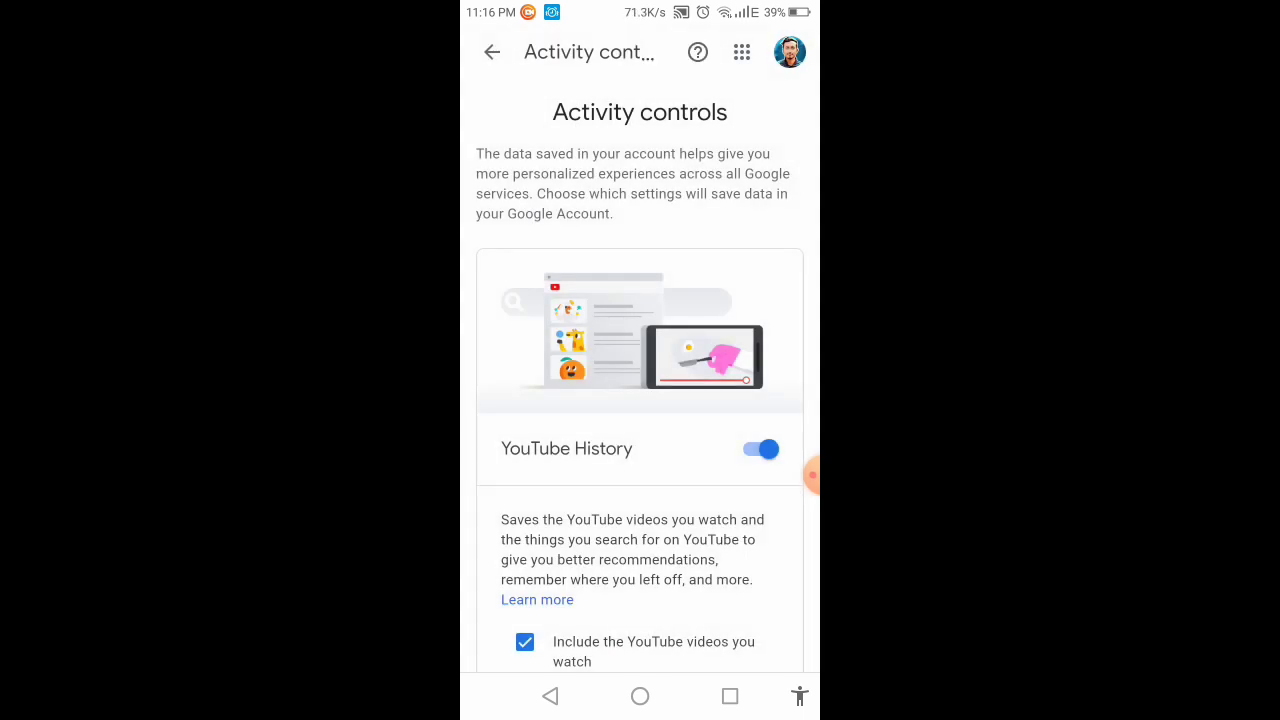
Scroll to YouTube History and choose Manage activity.
{"action": "scroll", "scroll_direction": "down", "scroll_amount": 3}
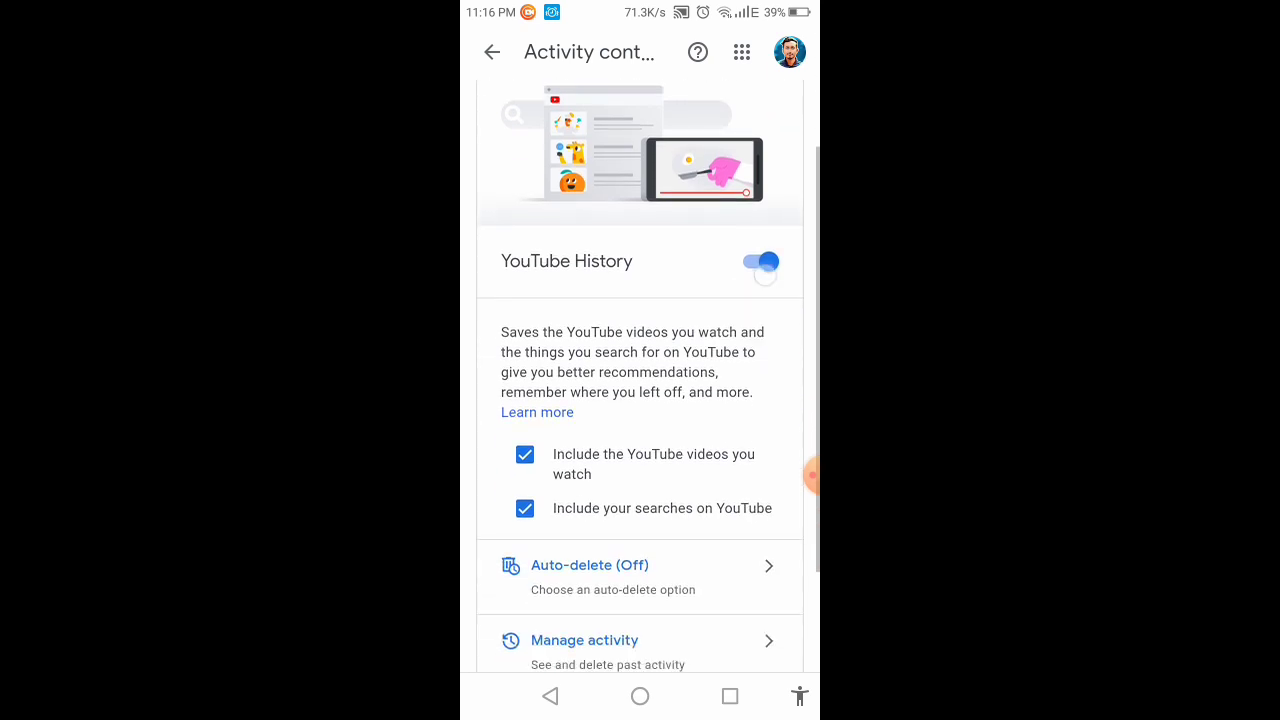
{"action": "scroll", "scroll_direction": "down", "scroll_amount": 3}
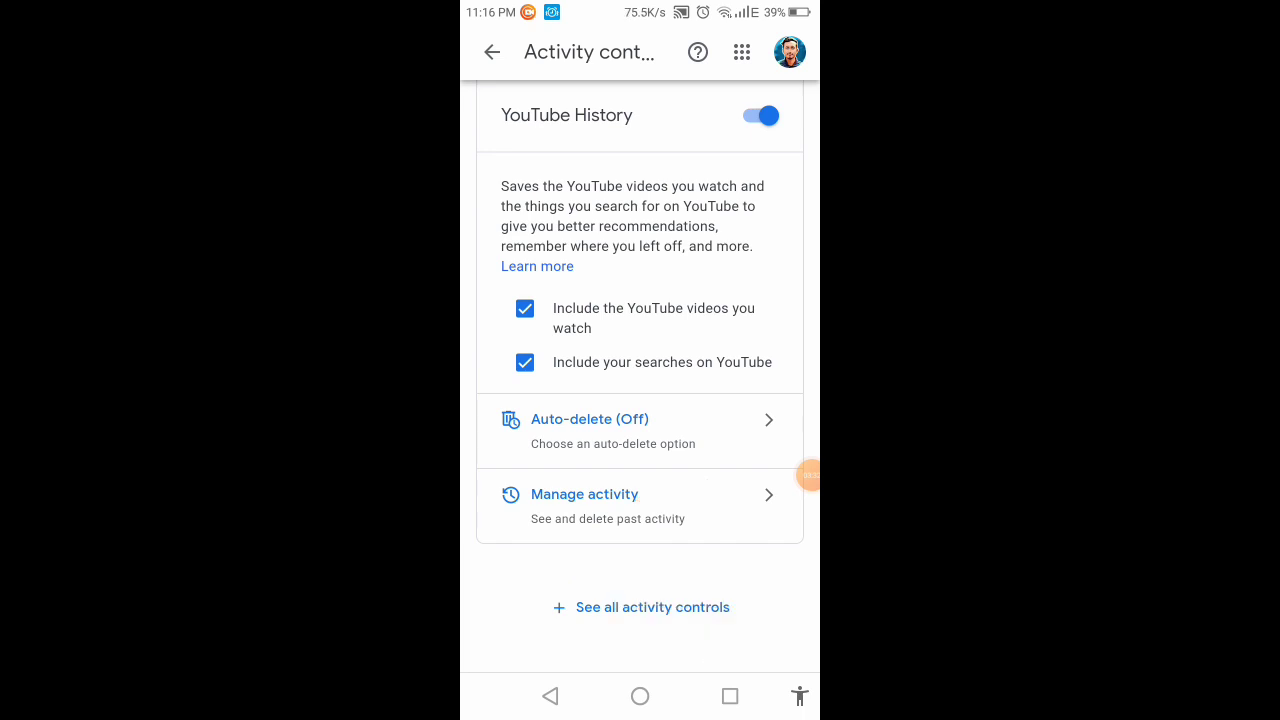
{"action": "left_click", "coordinate": [584, 494]}
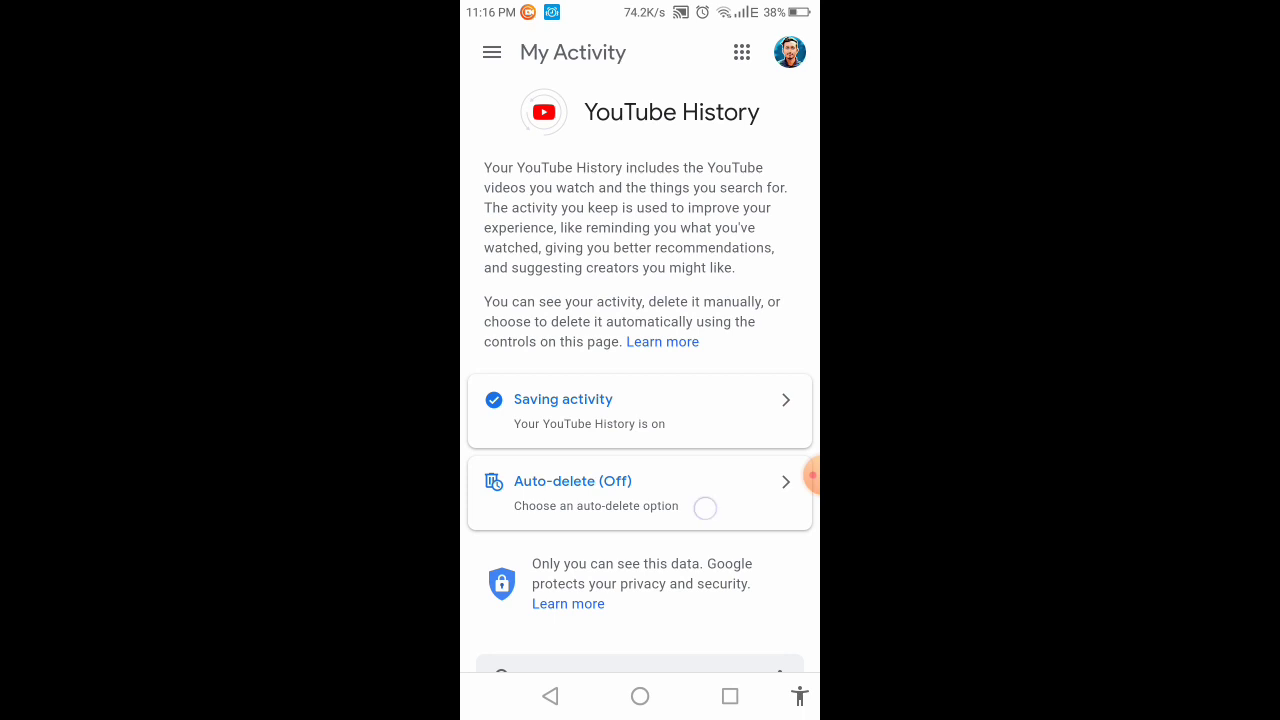
{"action": "scroll", "scroll_direction": "down", "scroll_amount": 3}
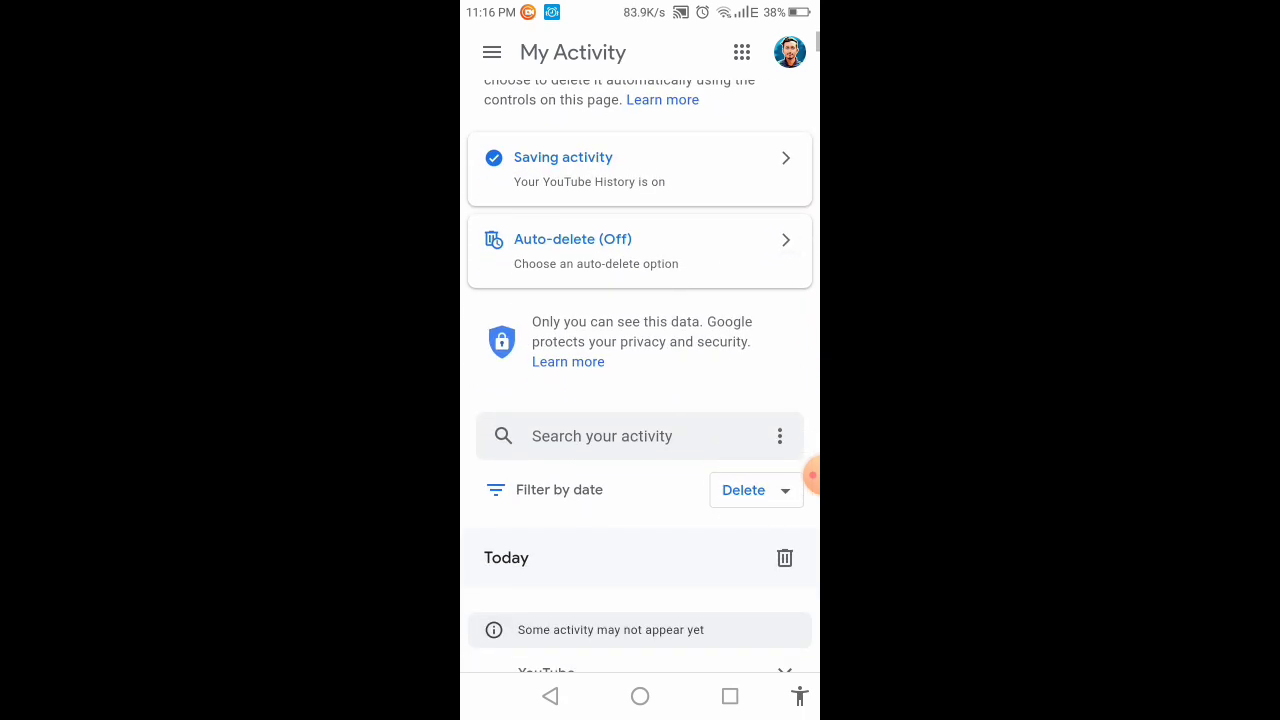
{"action": "scroll", "scroll_direction": "down", "scroll_amount": 3}
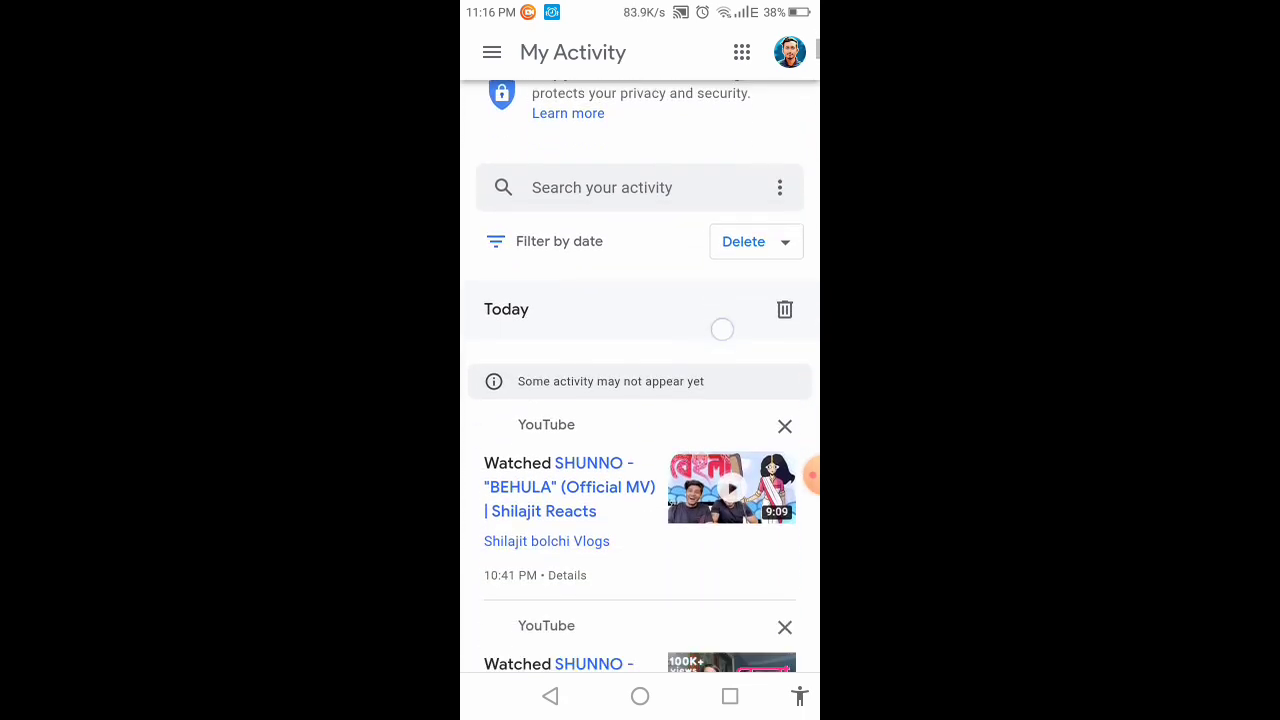
{"action": "scroll", "scroll_direction": "down", "scroll_amount": 3}
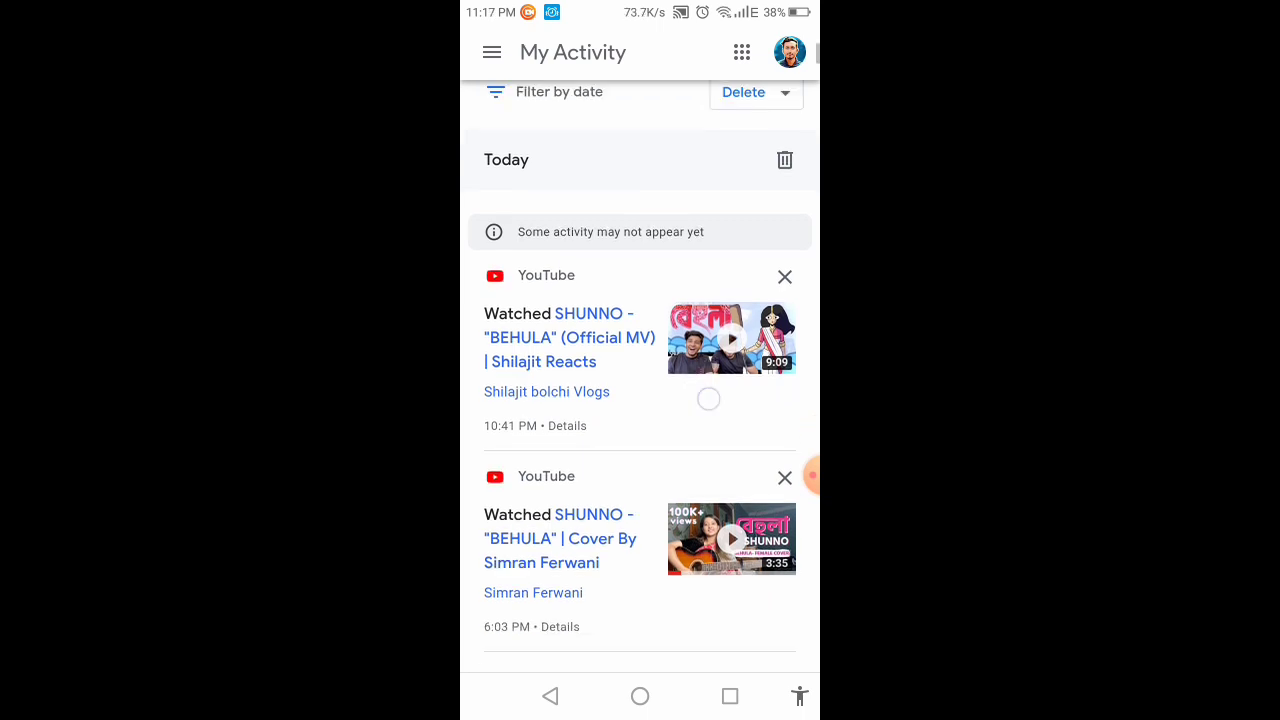
{"action": "scroll", "scroll_direction": "down", "scroll_amount": 3}
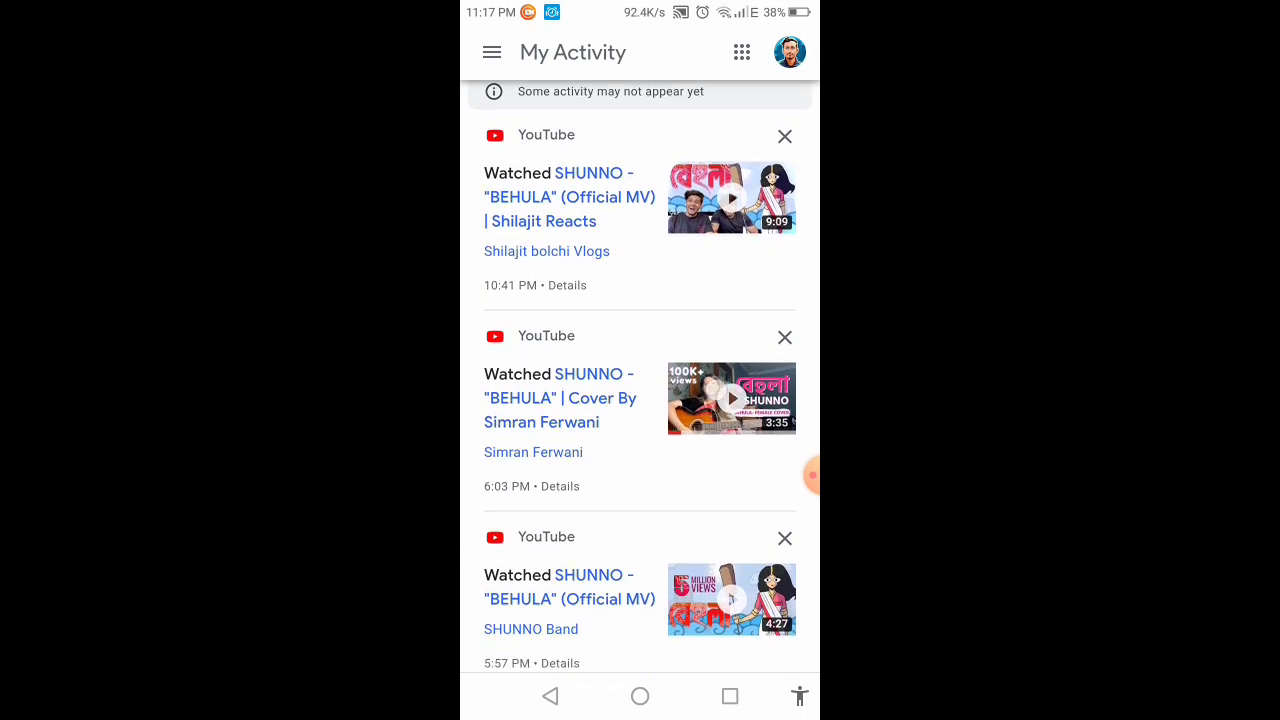
{"action": "scroll", "scroll_direction": "down", "scroll_amount": 3}
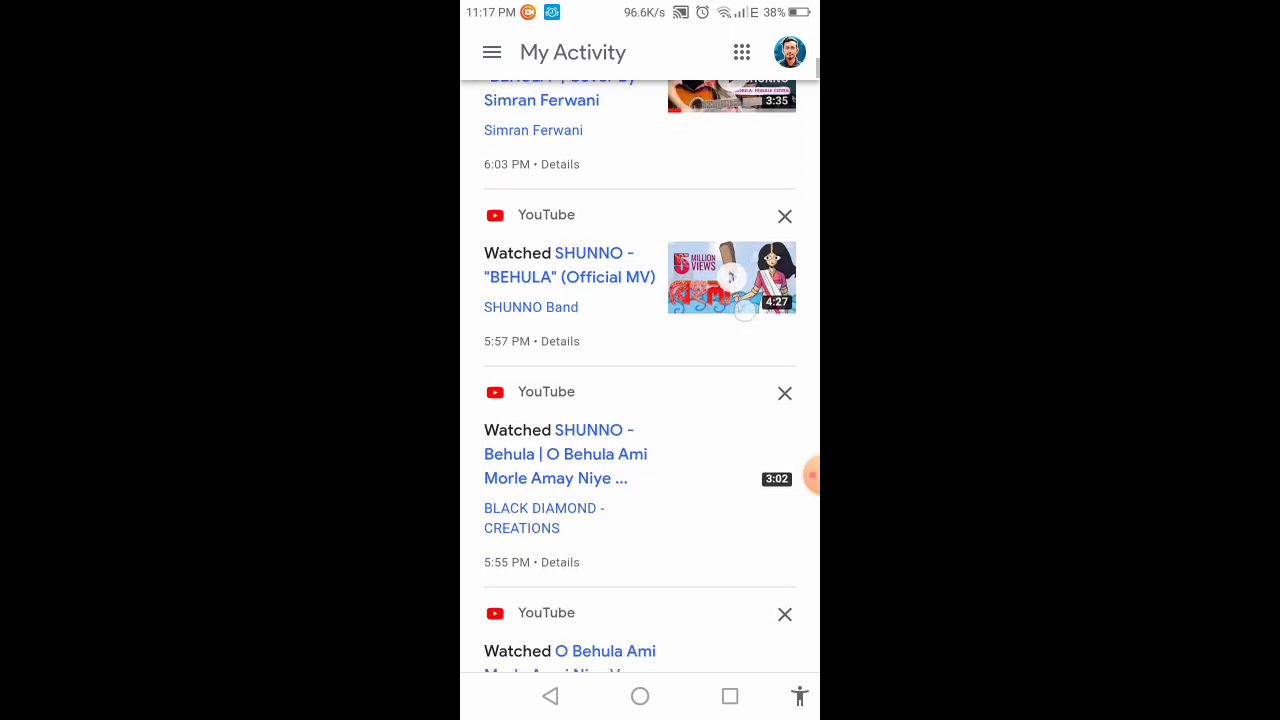
{"action": "scroll", "scroll_direction": "down", "scroll_amount": 3}
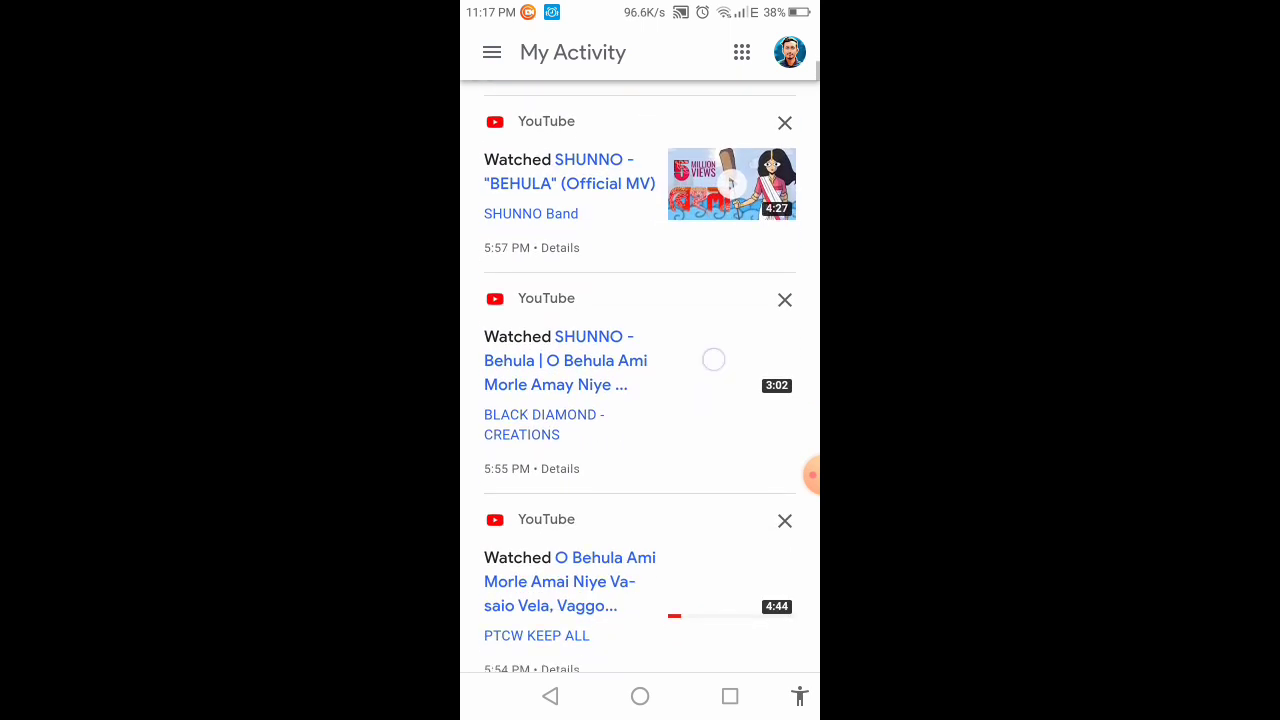
{"action": "scroll", "scroll_direction": "down", "scroll_amount": 3}
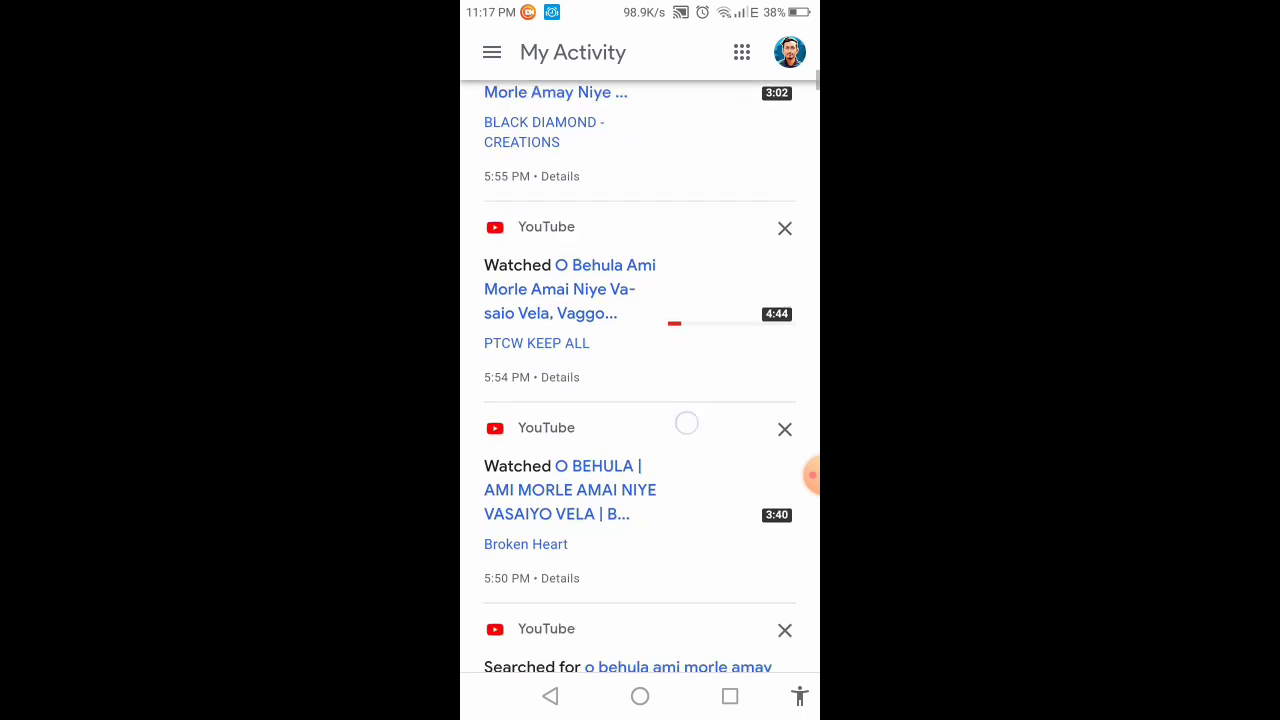
{"action": "scroll", "scroll_direction": "down", "scroll_amount": 3}
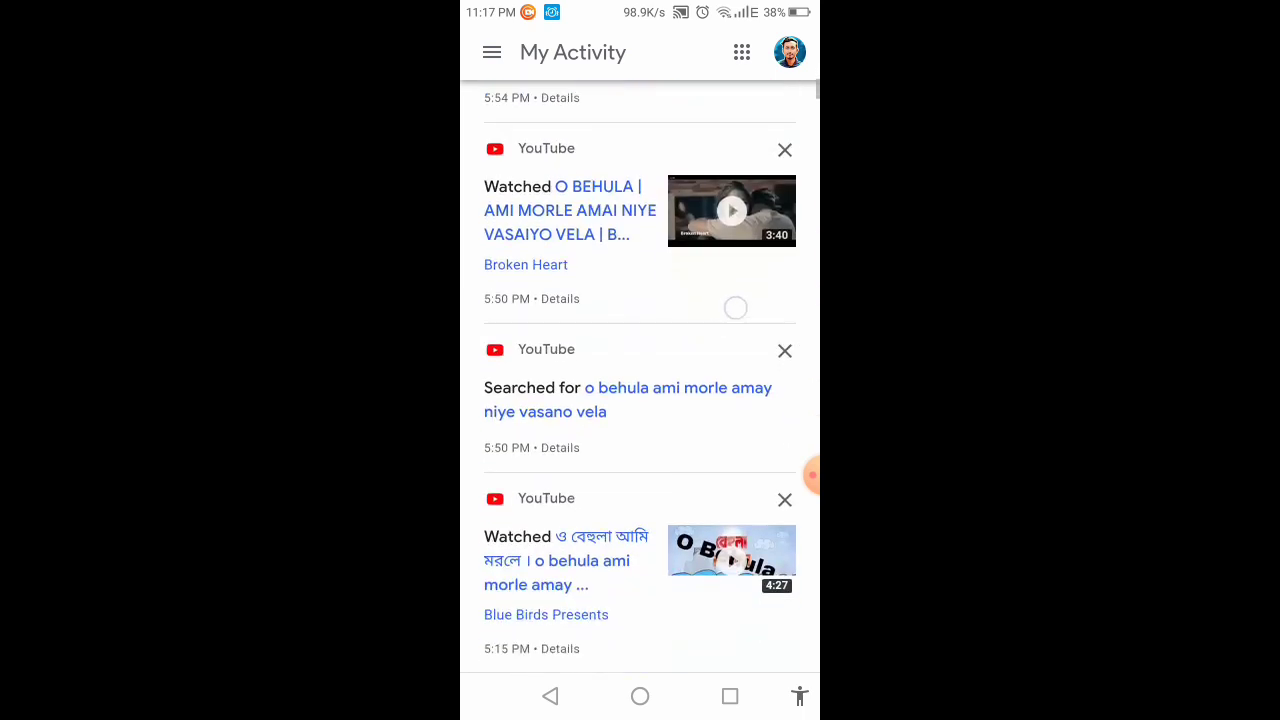
{"action": "scroll", "scroll_direction": "down", "scroll_amount": 3}
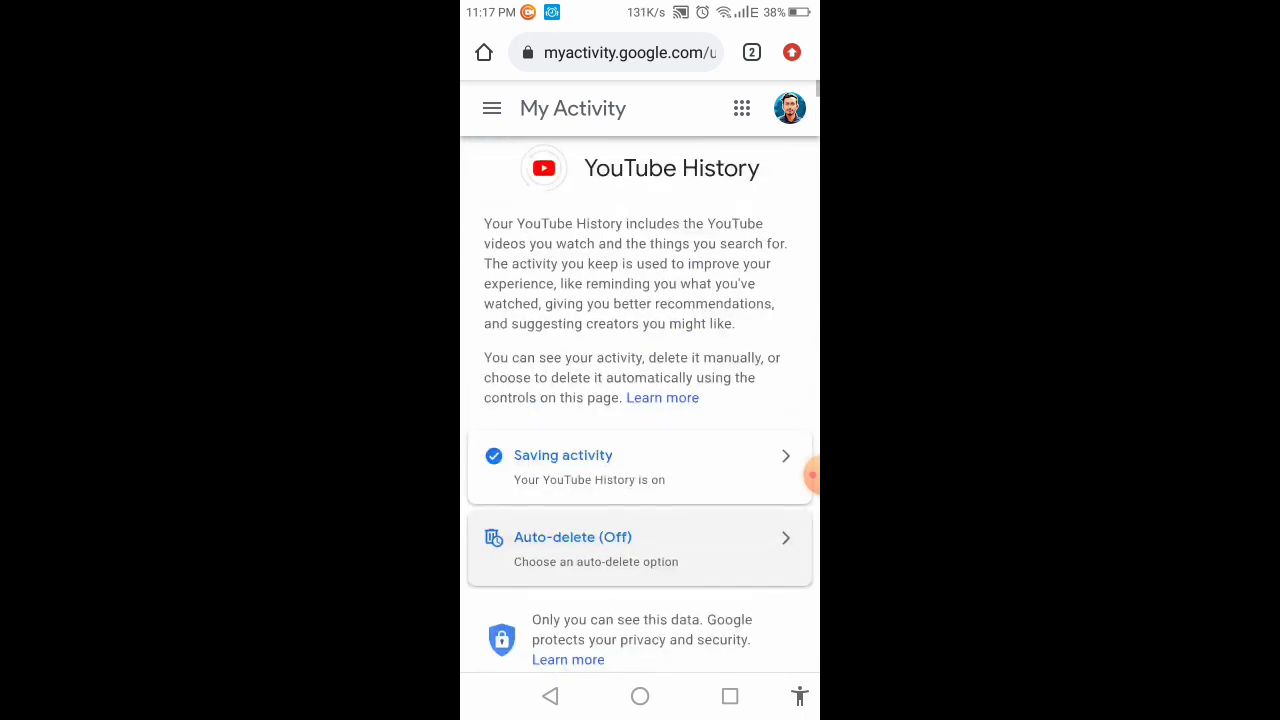
{"action": "scroll", "scroll_direction": "down", "scroll_amount": 3}
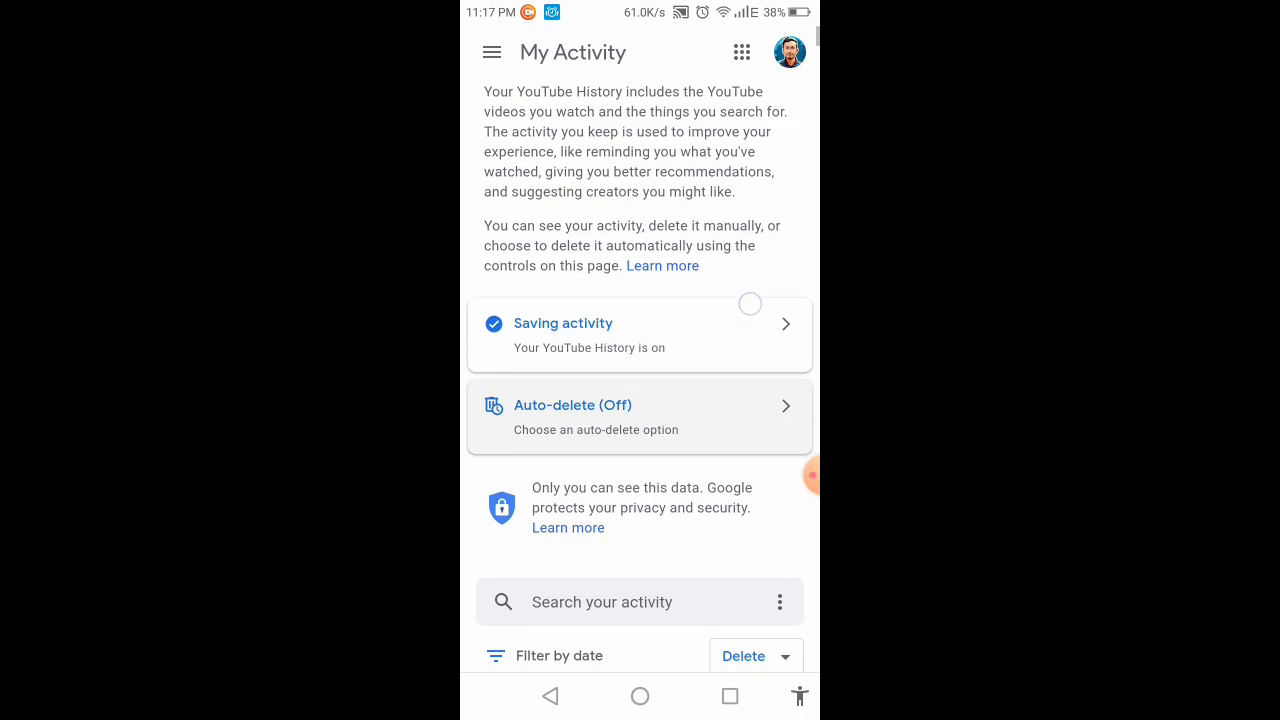
{"action": "scroll", "scroll_direction": "down", "scroll_amount": 3}
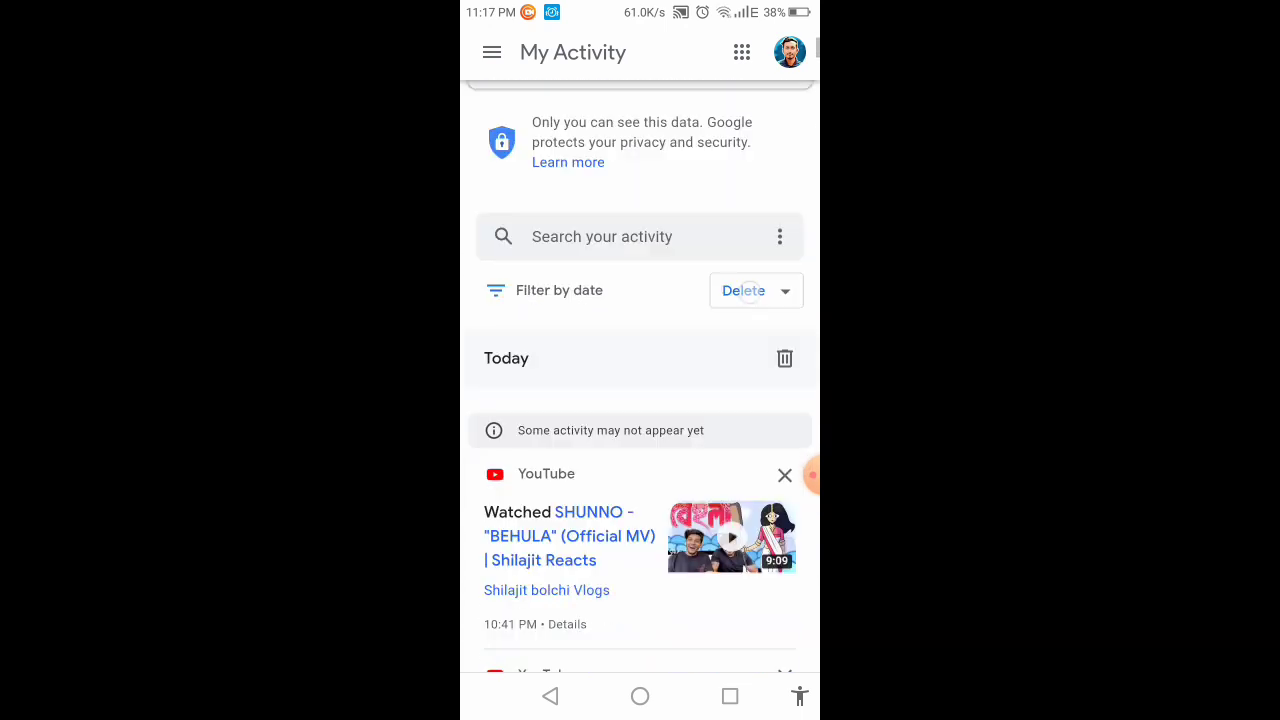
{"action": "scroll", "scroll_direction": "down", "scroll_amount": 3}
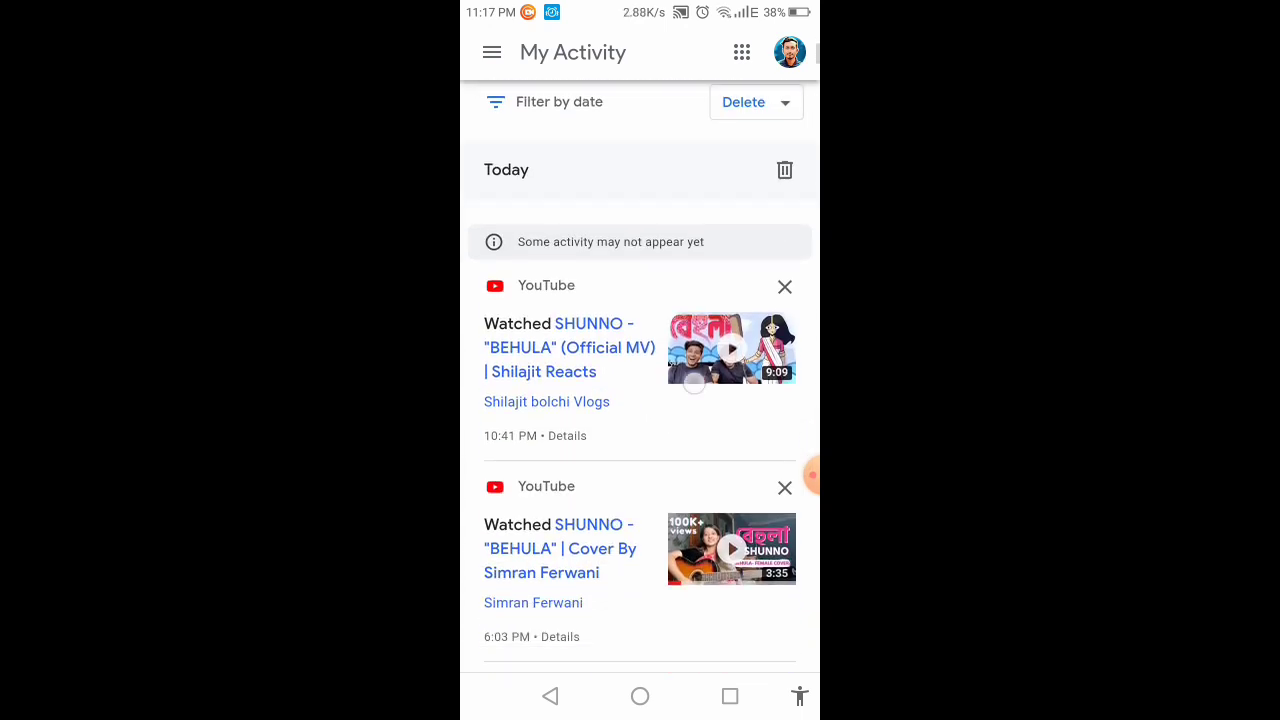
{"action": "scroll", "scroll_direction": "down", "scroll_amount": 3}
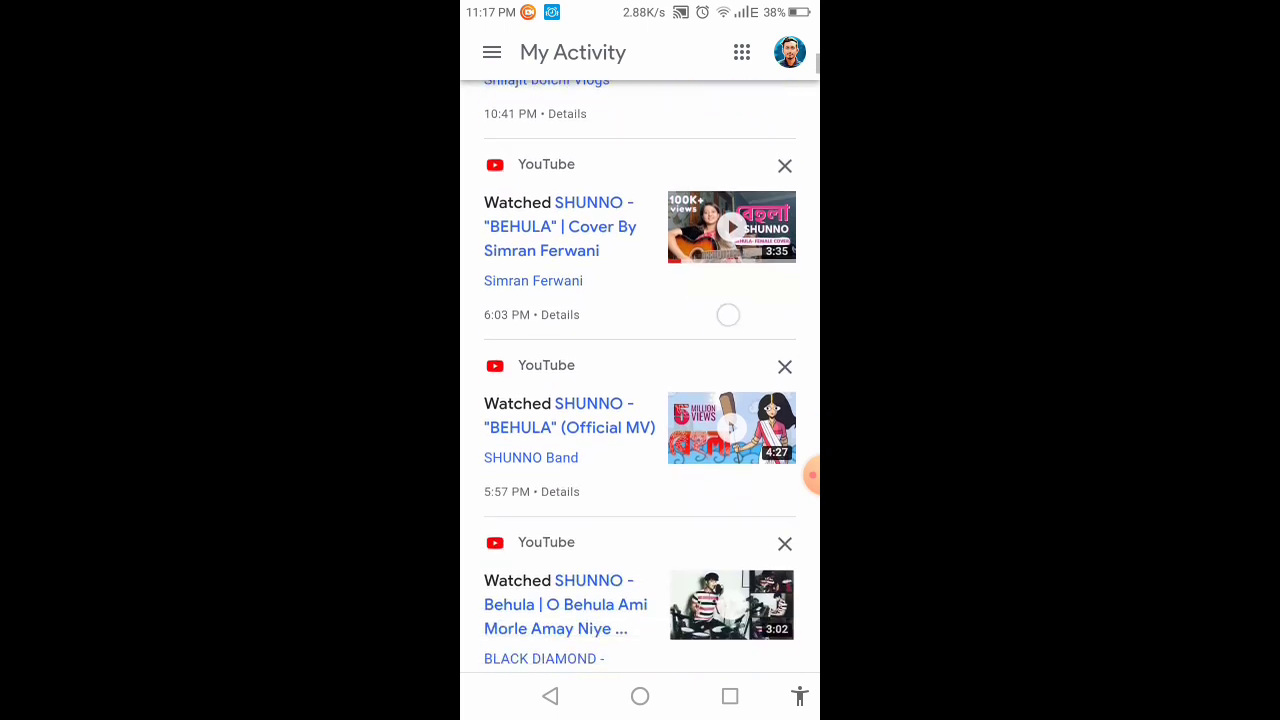
{"action": "scroll", "scroll_direction": "down", "scroll_amount": 3}
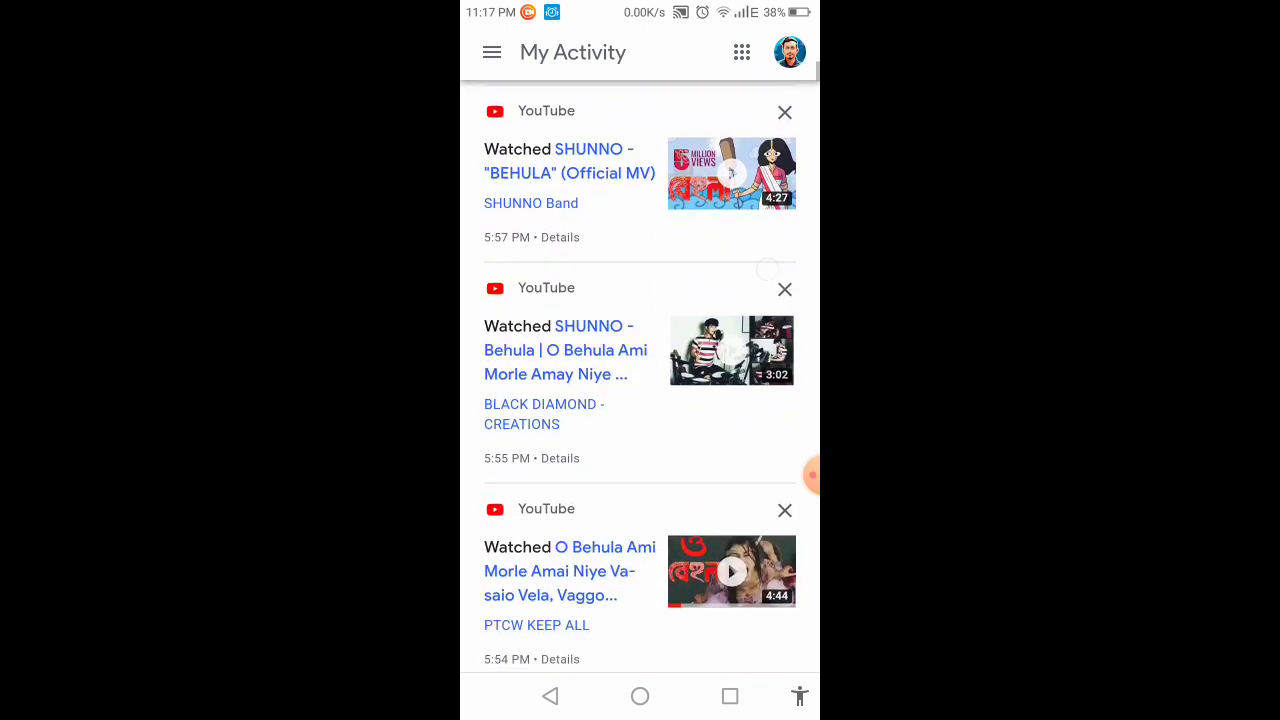
{"action": "scroll", "scroll_direction": "down", "scroll_amount": 3}
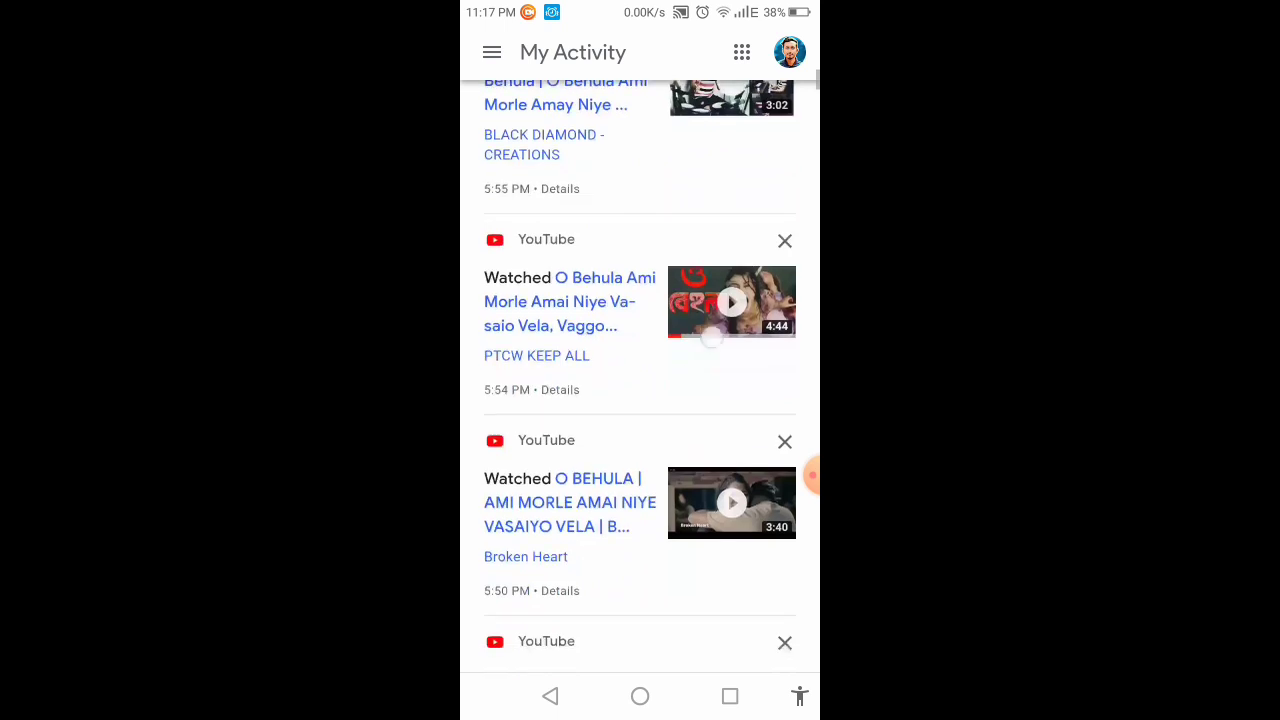
{"action": "scroll", "scroll_direction": "down", "scroll_amount": 3}
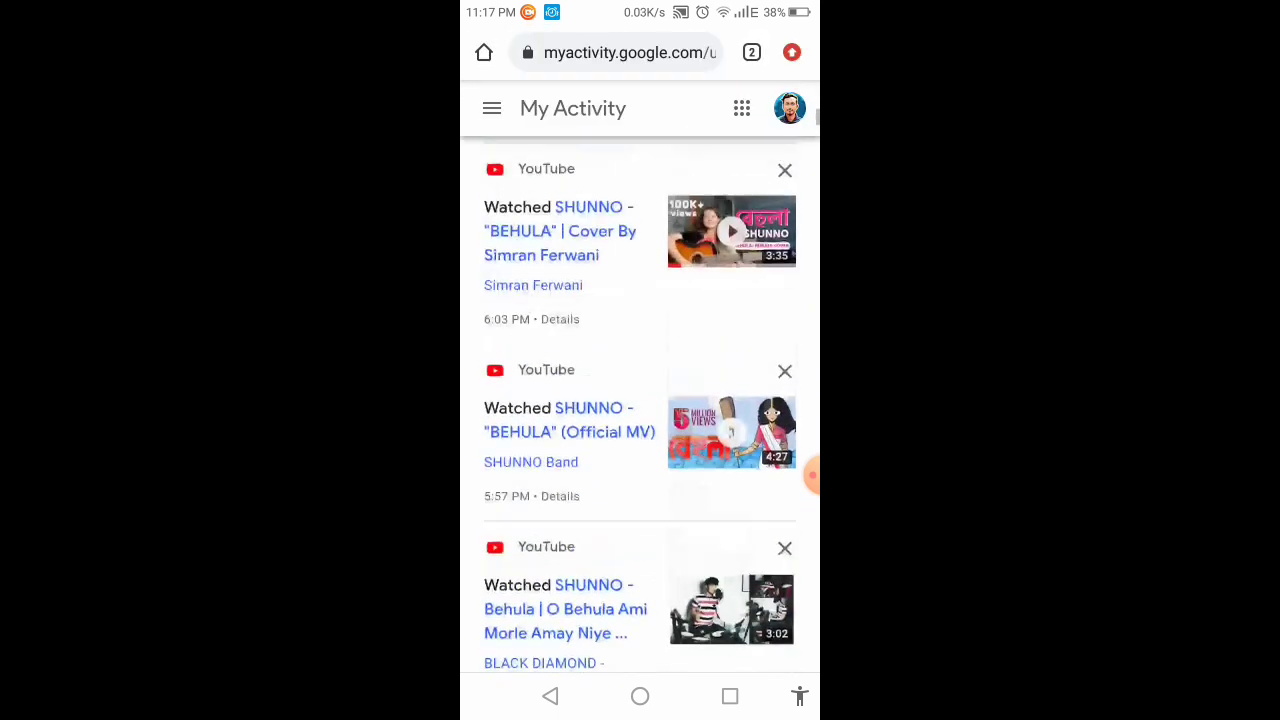
{"action": "left_click", "coordinate": [491, 108]}
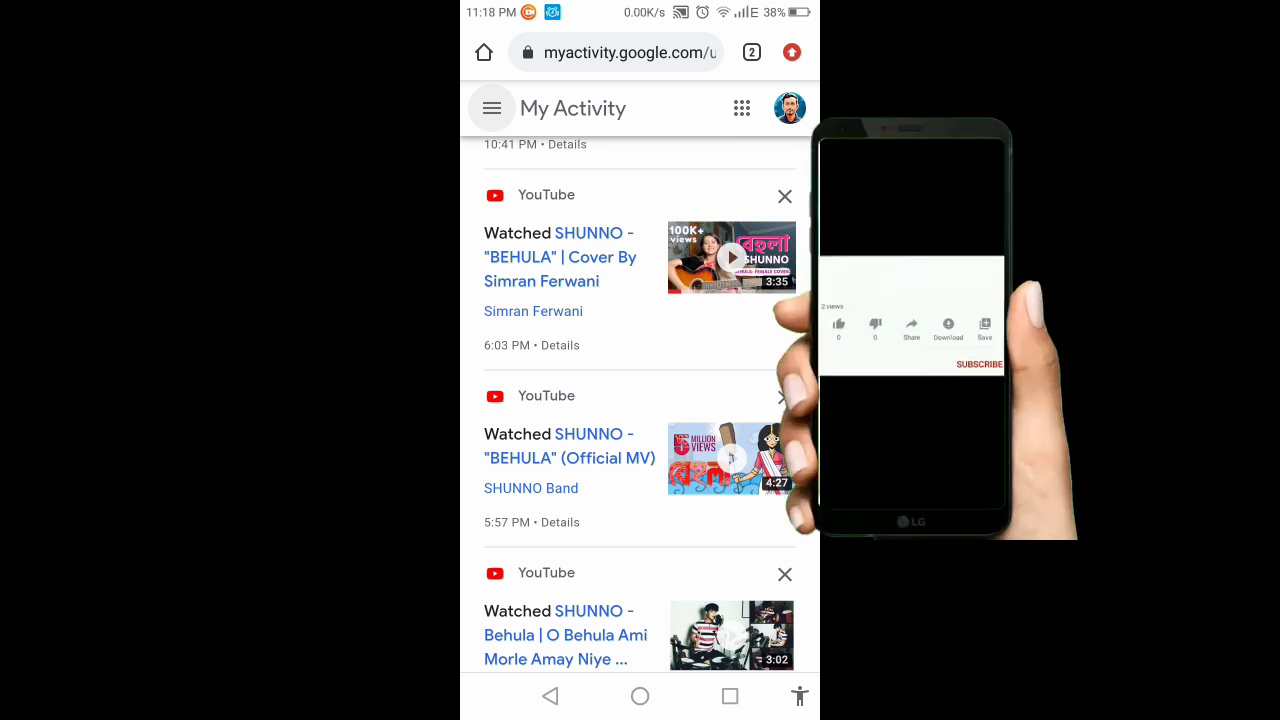
{"action": "left_click", "coordinate": [838, 322]}
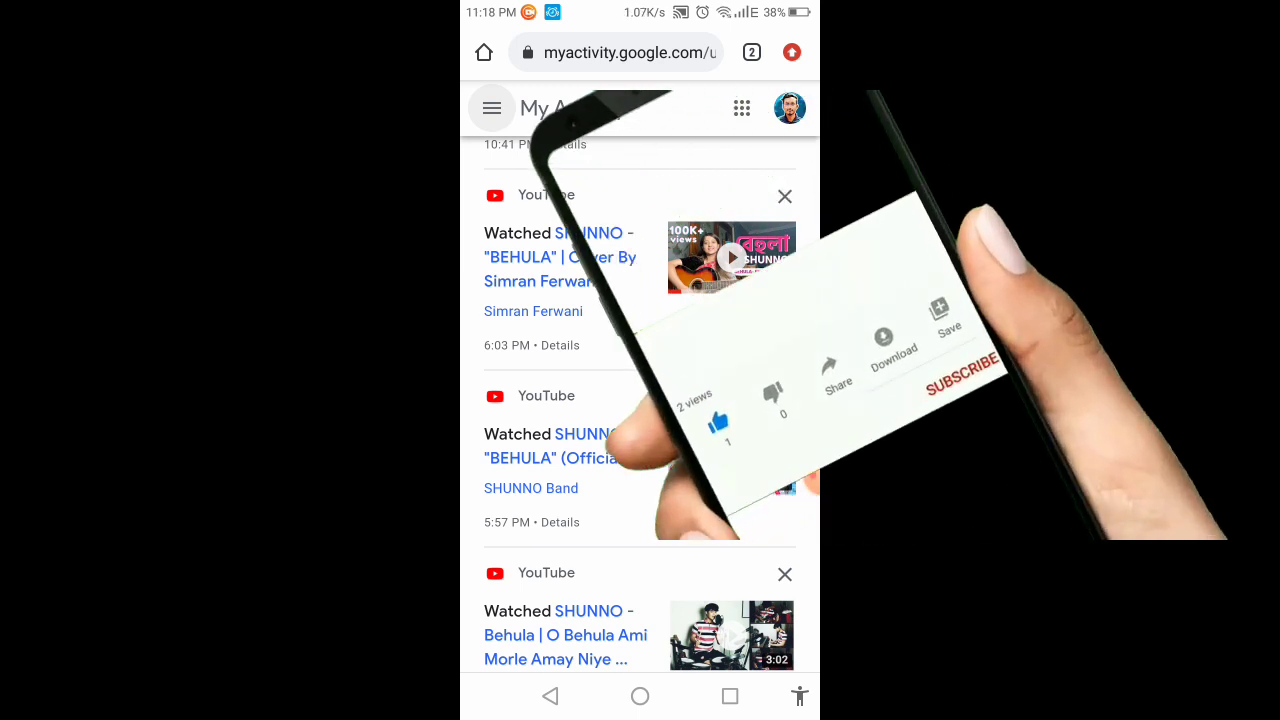
{"action": "scroll", "scroll_direction": "down", "scroll_amount": 3}
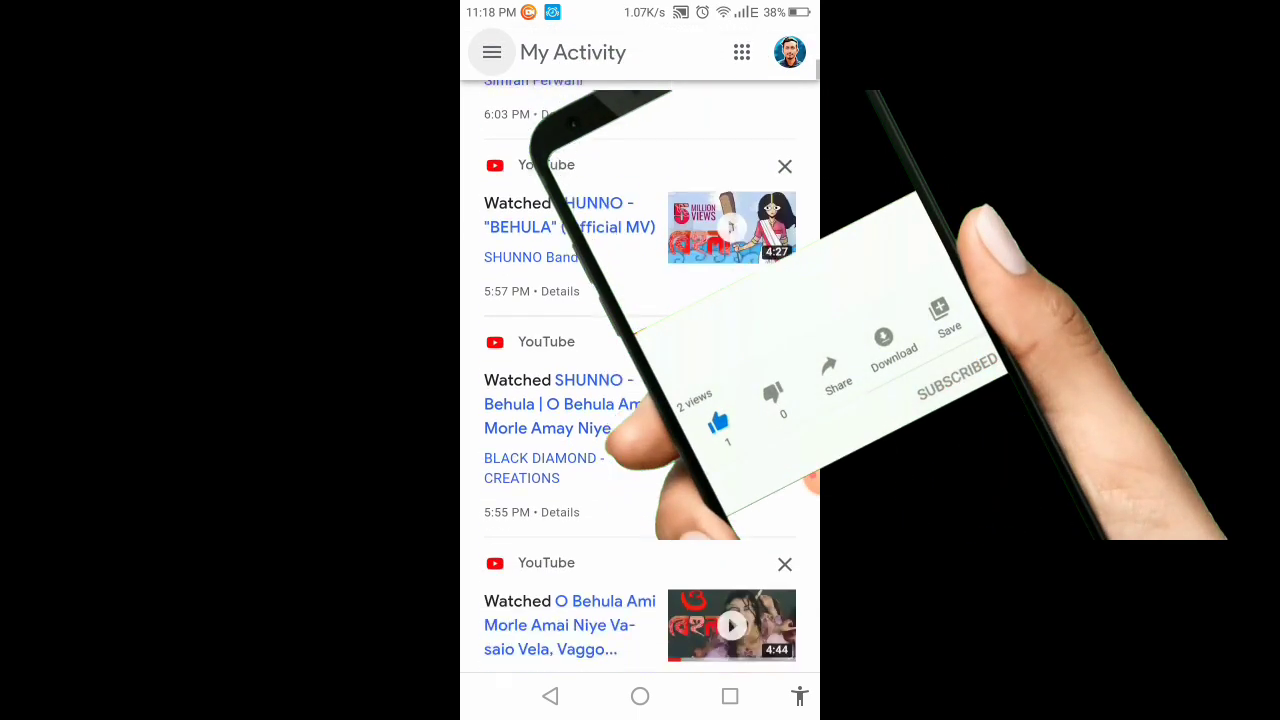